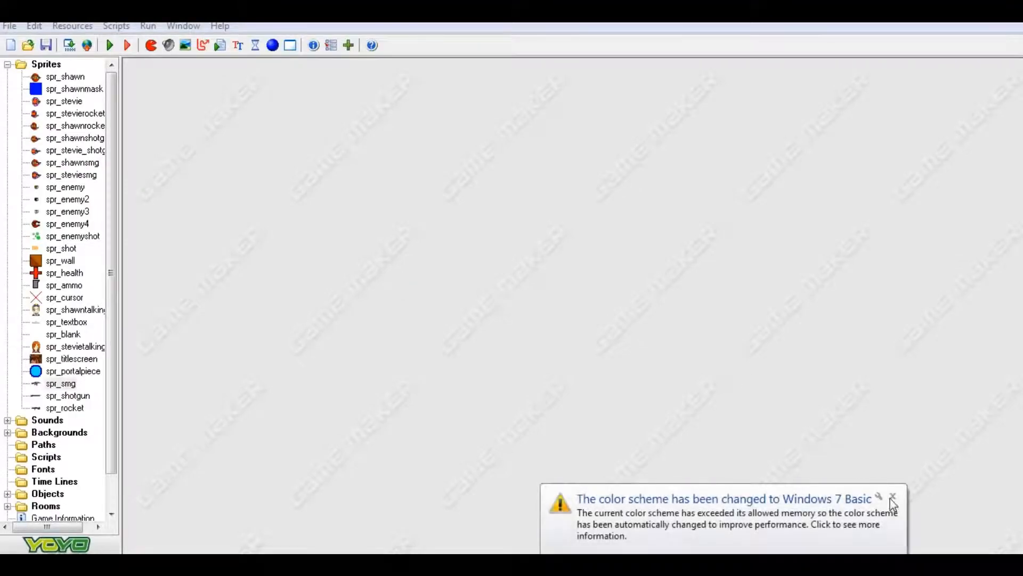
Step: Dismiss the colour scheme notification and bring up the spr_smg sprite's properties
{"action": "left_click", "coordinate": [893, 498]}
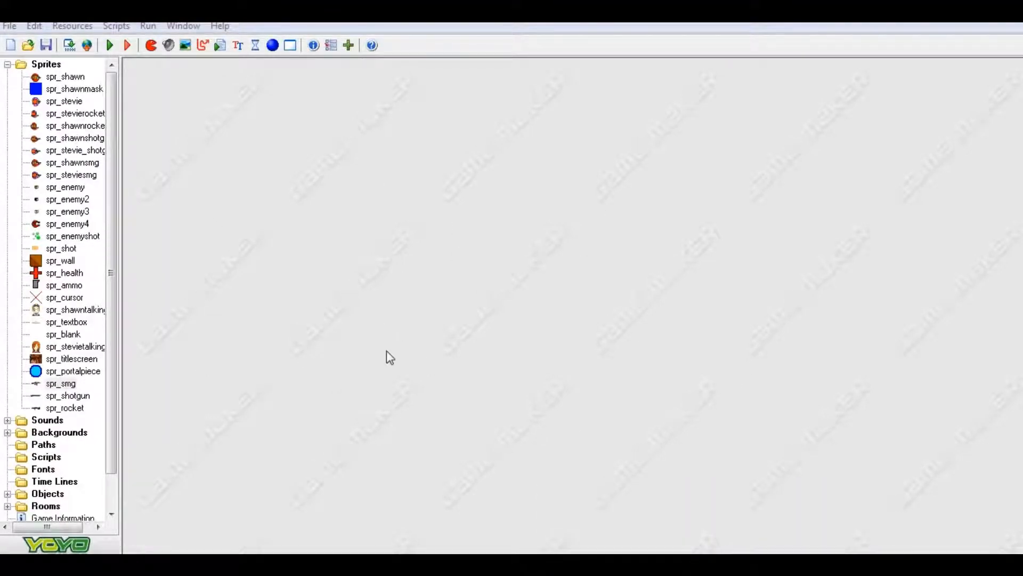
{"action": "mouse_move", "coordinate": [94, 397]}
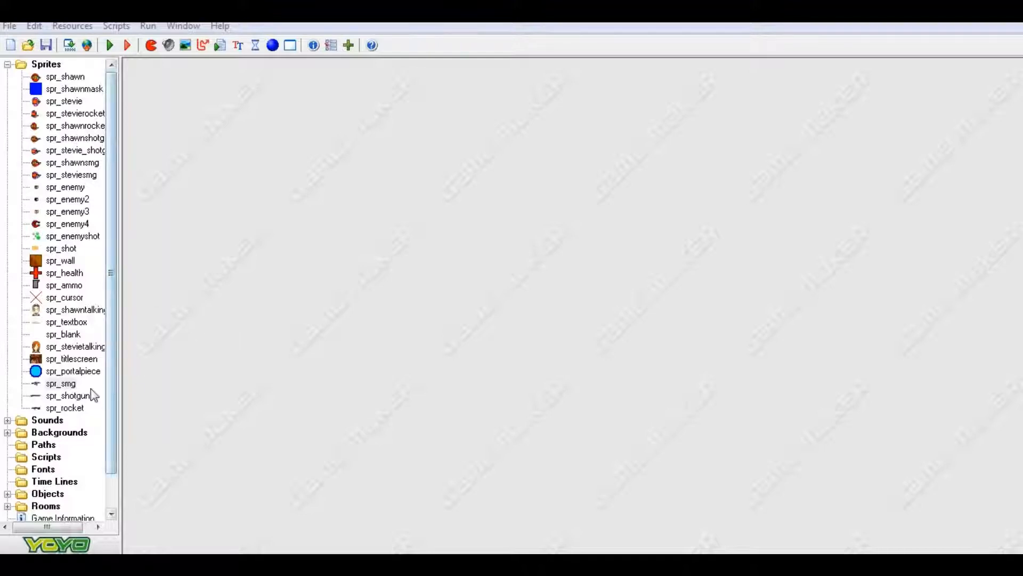
{"action": "mouse_move", "coordinate": [89, 438]}
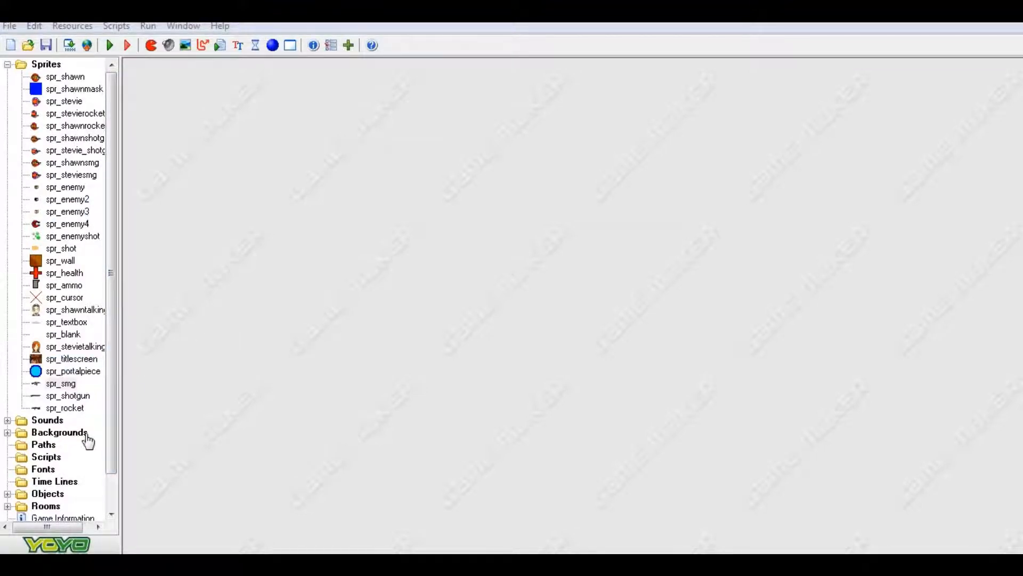
{"action": "left_click", "coordinate": [74, 371]}
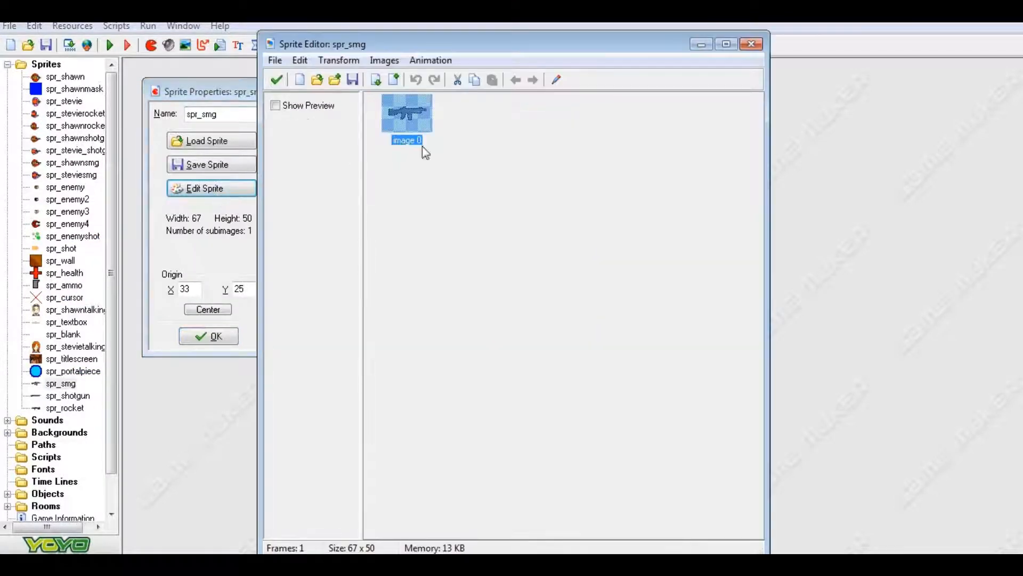
{"action": "double_click", "coordinate": [406, 112]}
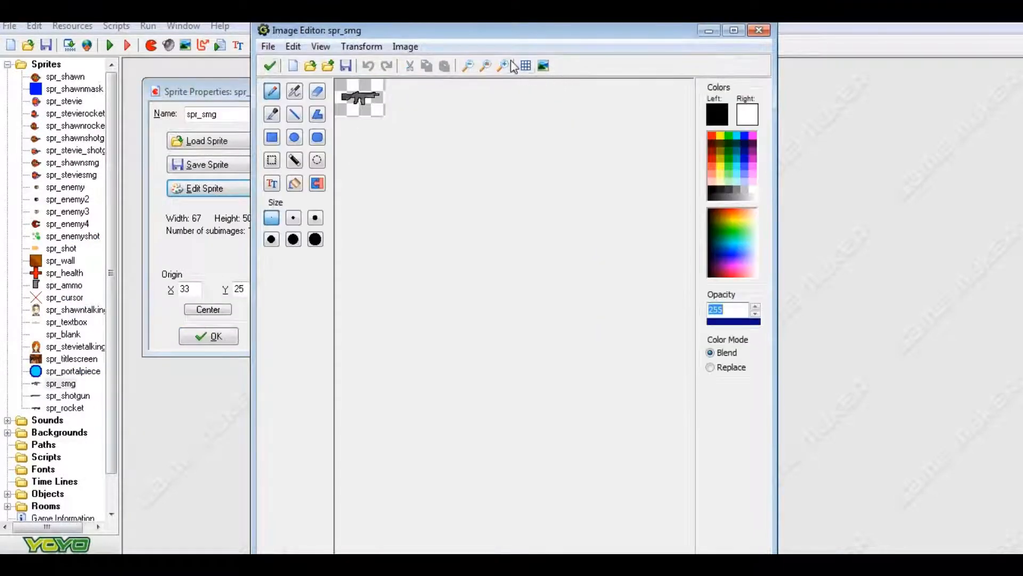
{"action": "left_click", "coordinate": [503, 65]}
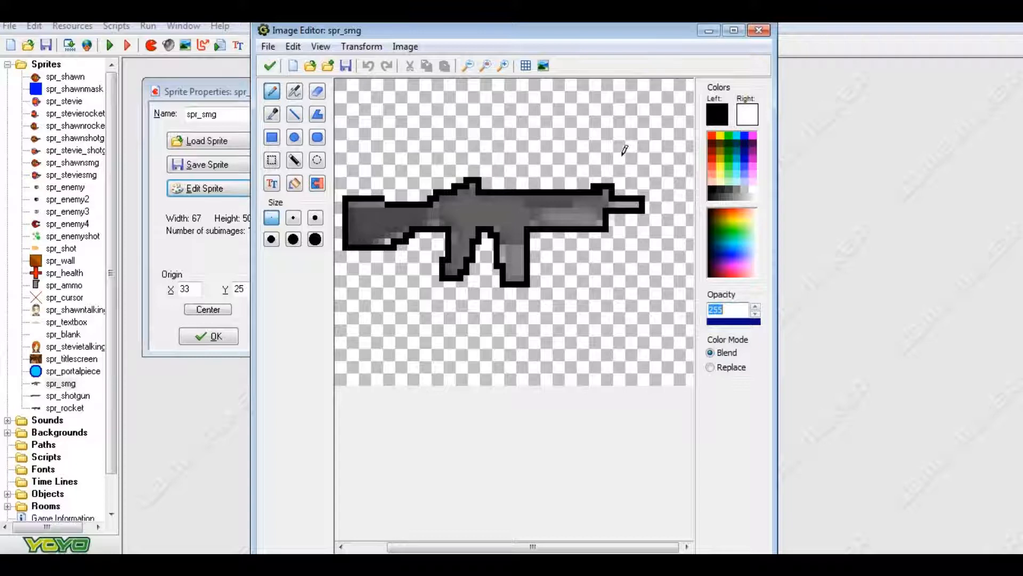
{"action": "mouse_move", "coordinate": [432, 182]}
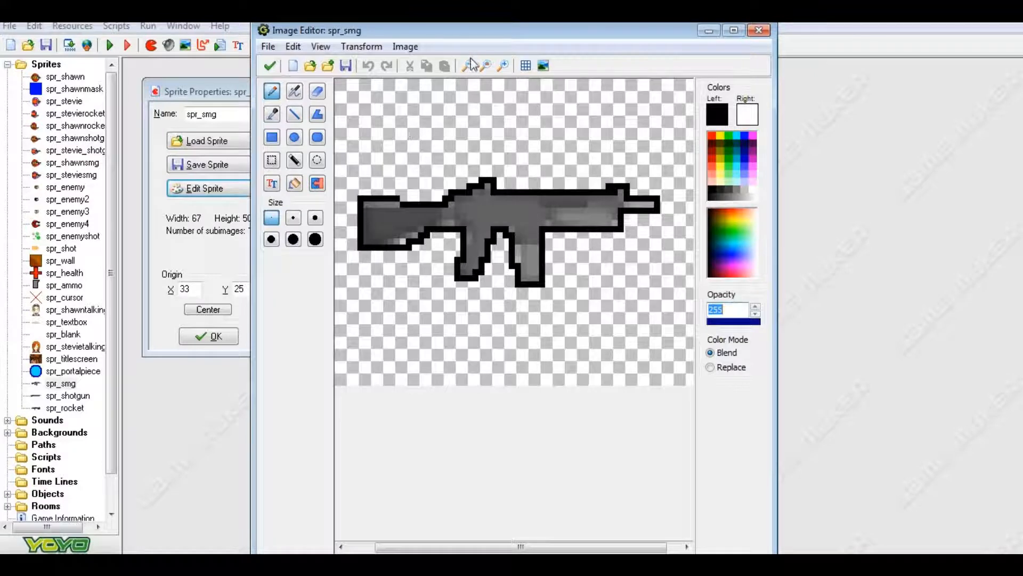
{"action": "left_click", "coordinate": [483, 65]}
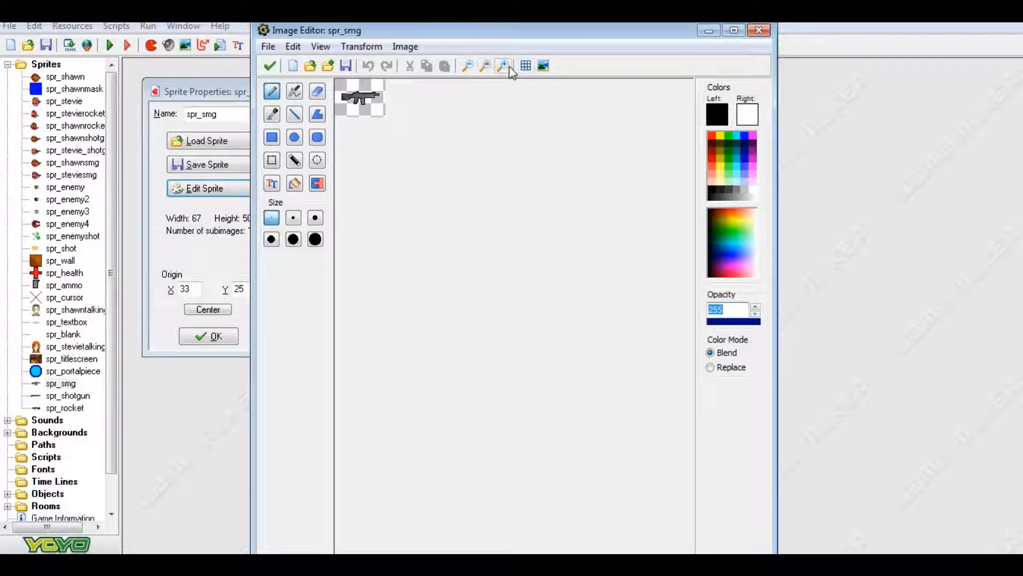
{"action": "mouse_move", "coordinate": [502, 65]}
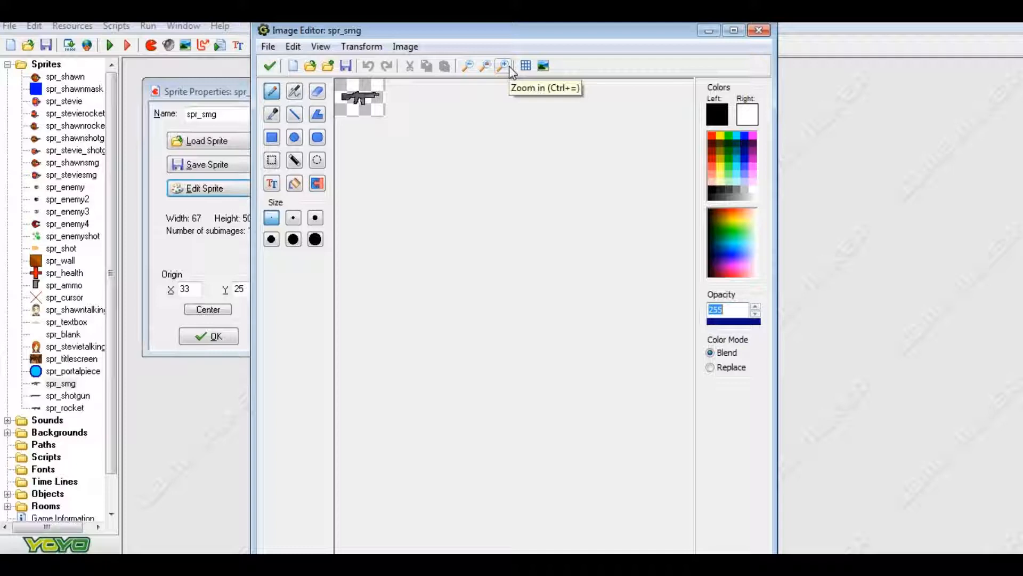
{"action": "left_click", "coordinate": [502, 65]}
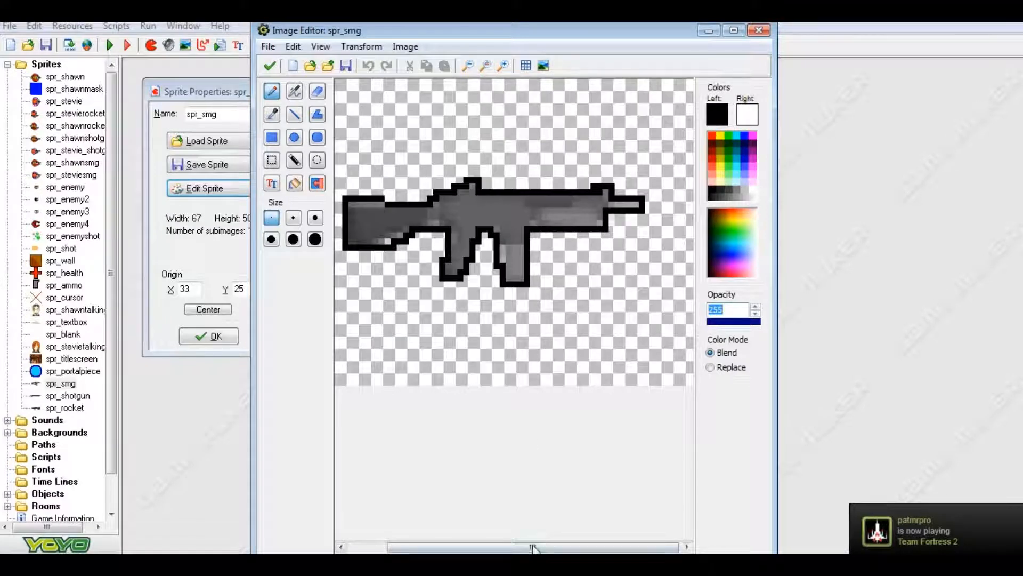
{"action": "left_click_drag", "start_coordinate": [535, 547], "coordinate": [516, 546]}
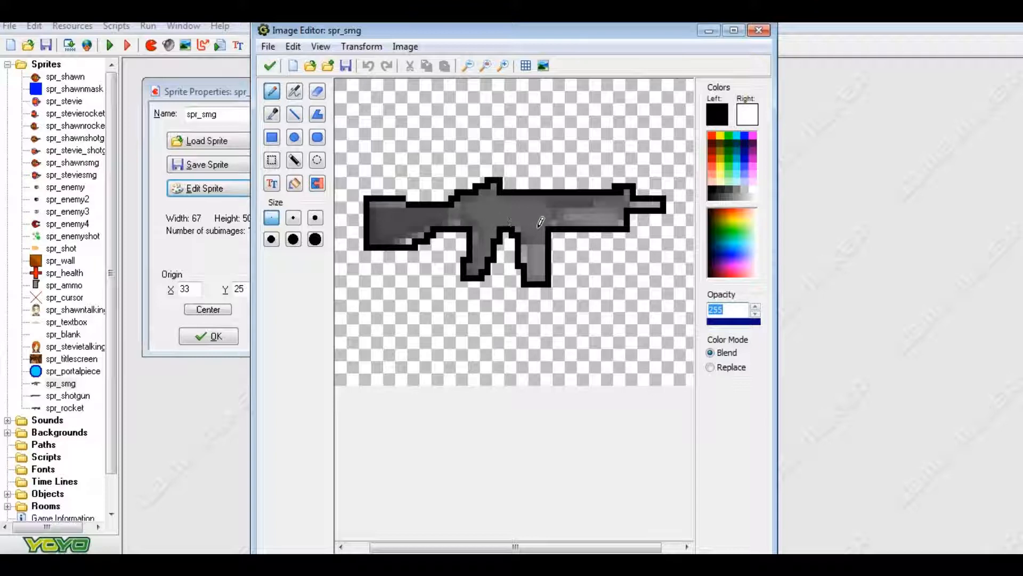
{"action": "mouse_move", "coordinate": [574, 297]}
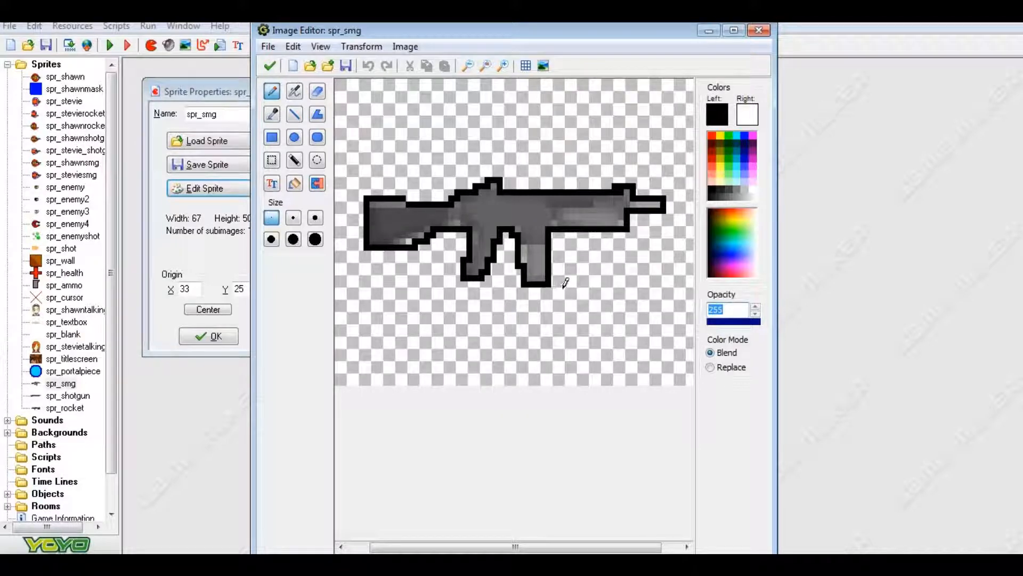
{"action": "mouse_move", "coordinate": [548, 227]}
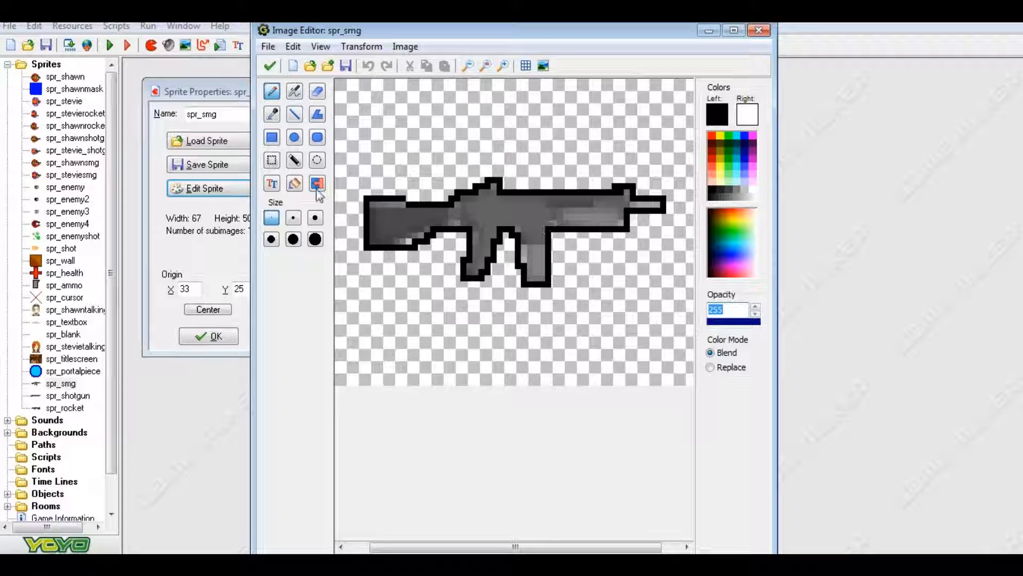
{"action": "left_click", "coordinate": [270, 65]}
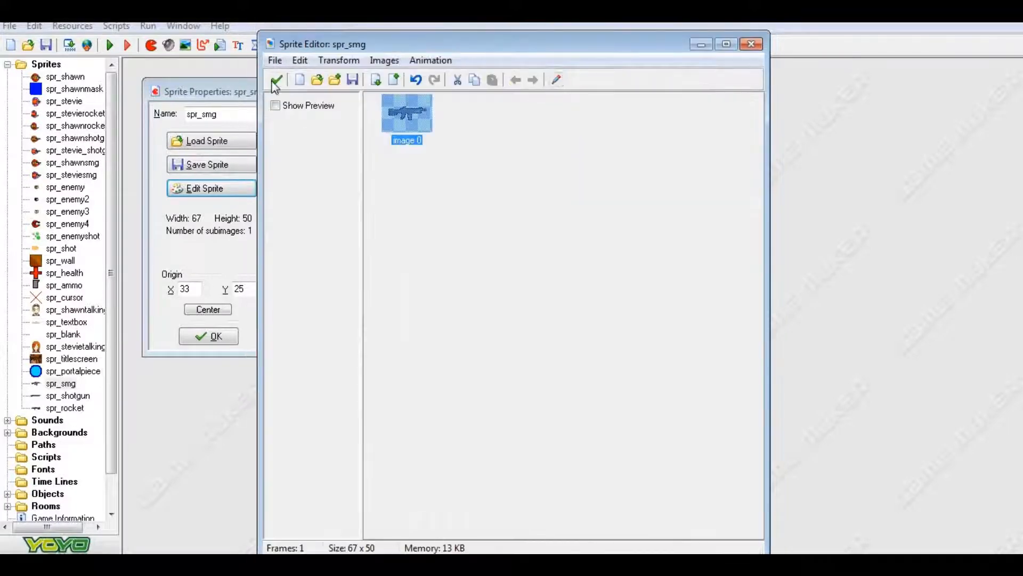
Step: Close the smg sprite editor and bring the spr_shotgun frame into the image editor
{"action": "left_click", "coordinate": [275, 79]}
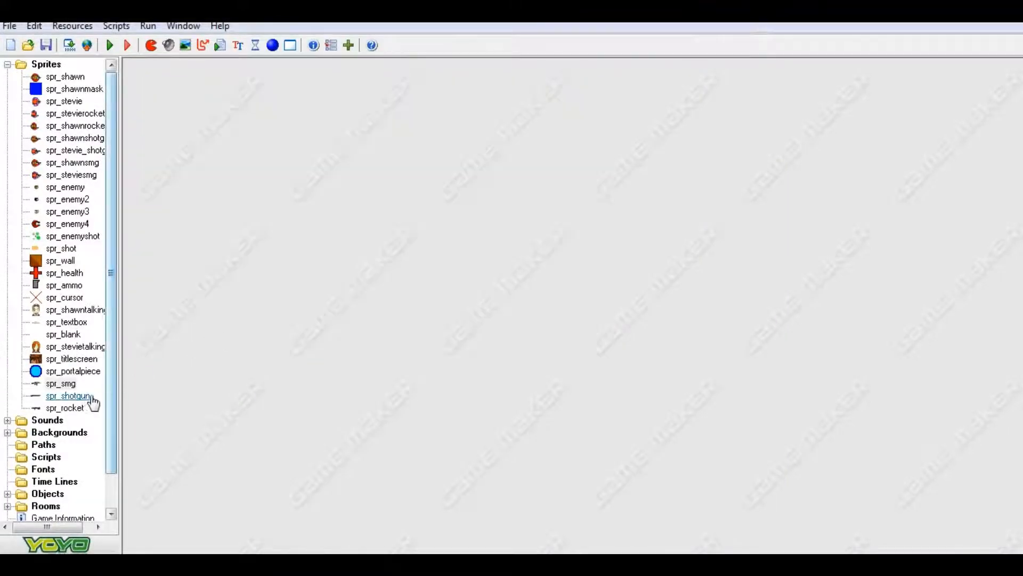
{"action": "double_click", "coordinate": [69, 396]}
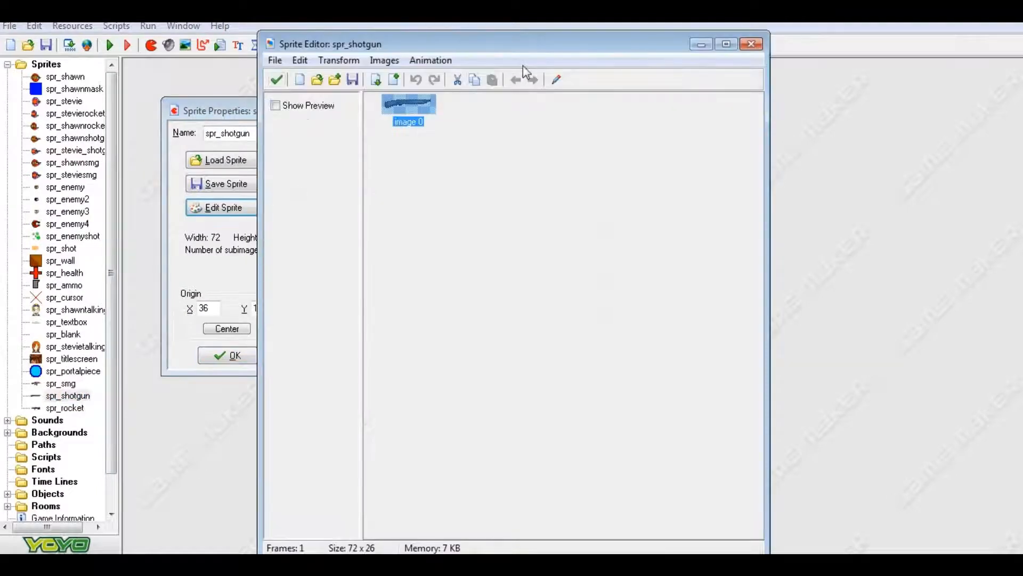
{"action": "double_click", "coordinate": [408, 103]}
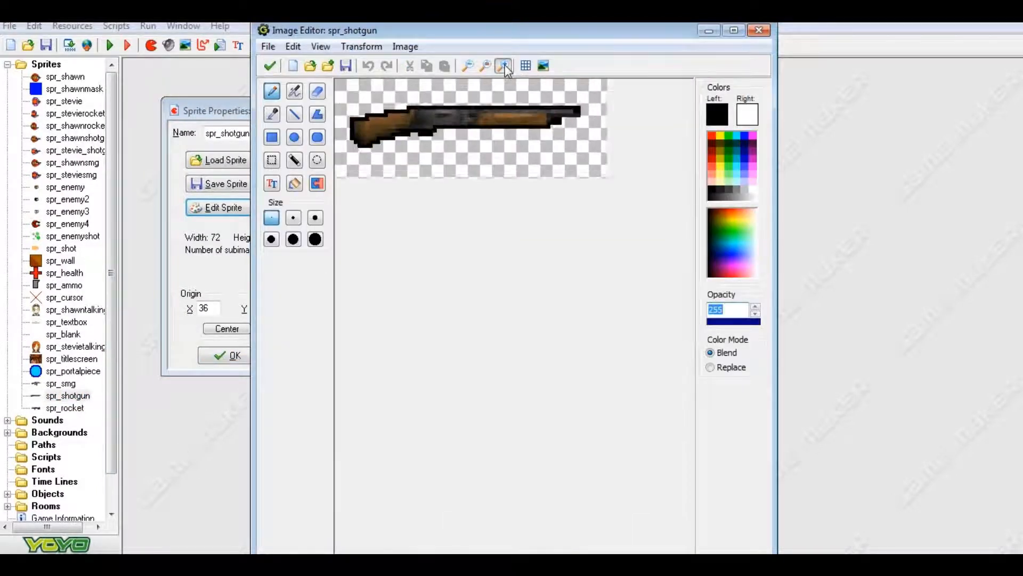
Step: Zoom in and back out to inspect the shotgun image close up
{"action": "left_click", "coordinate": [502, 65]}
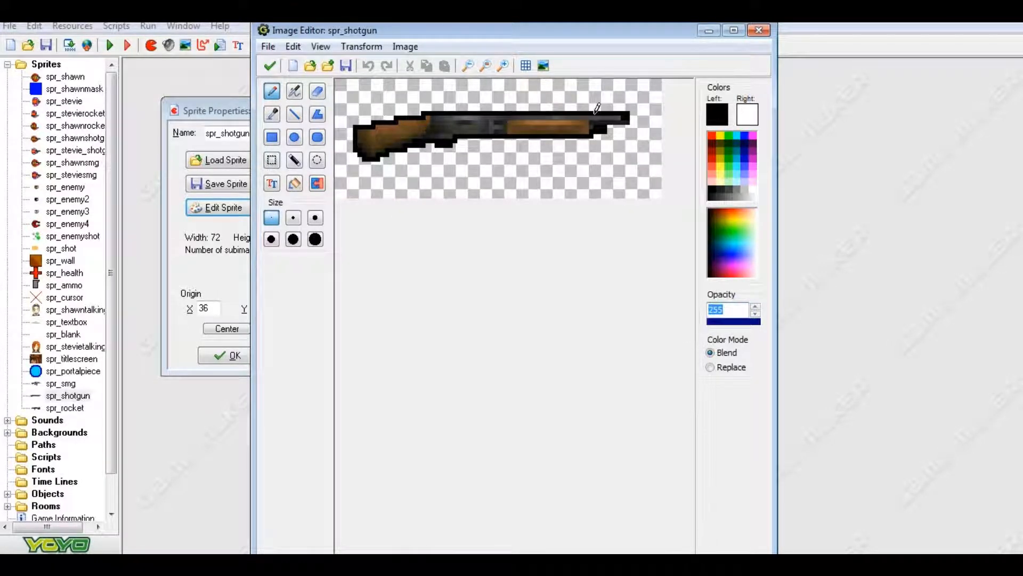
{"action": "mouse_move", "coordinate": [531, 97]}
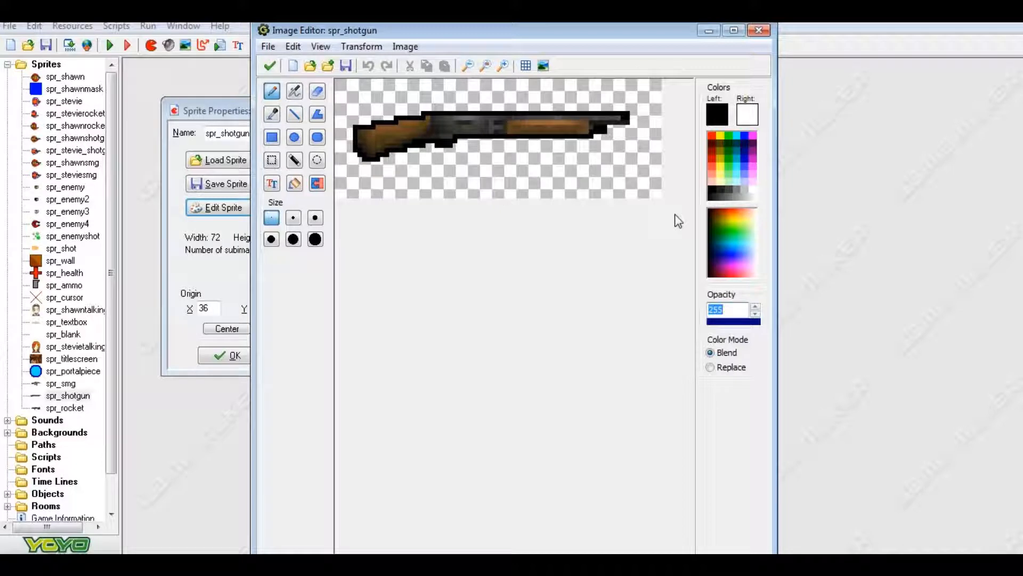
{"action": "left_click", "coordinate": [503, 65]}
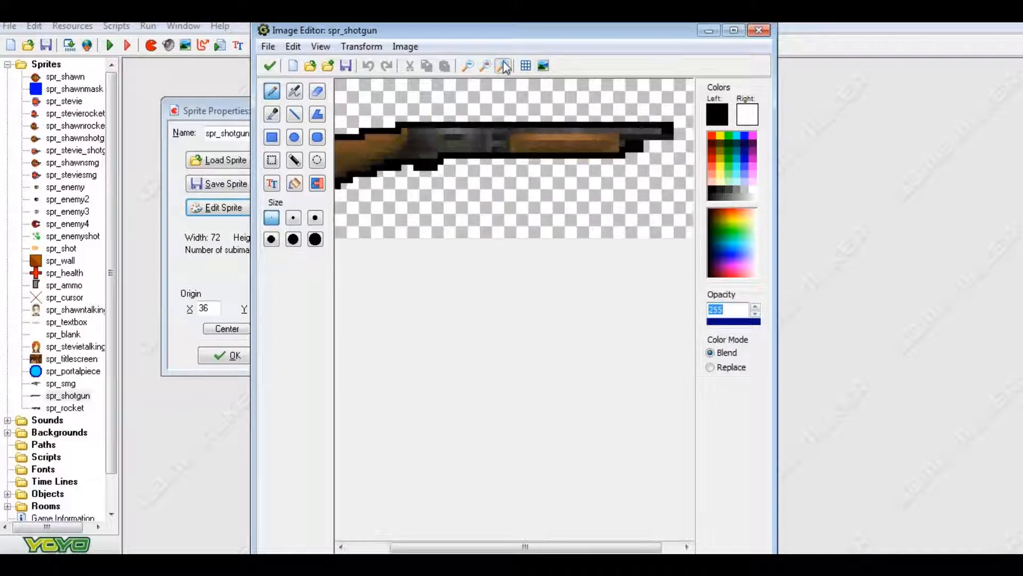
{"action": "left_click", "coordinate": [503, 65]}
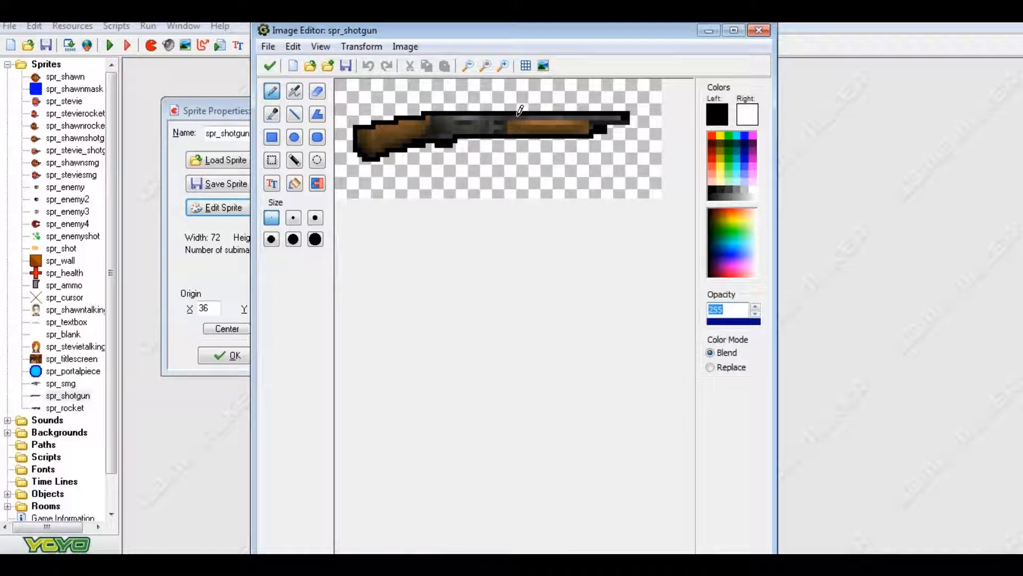
{"action": "mouse_move", "coordinate": [594, 105]}
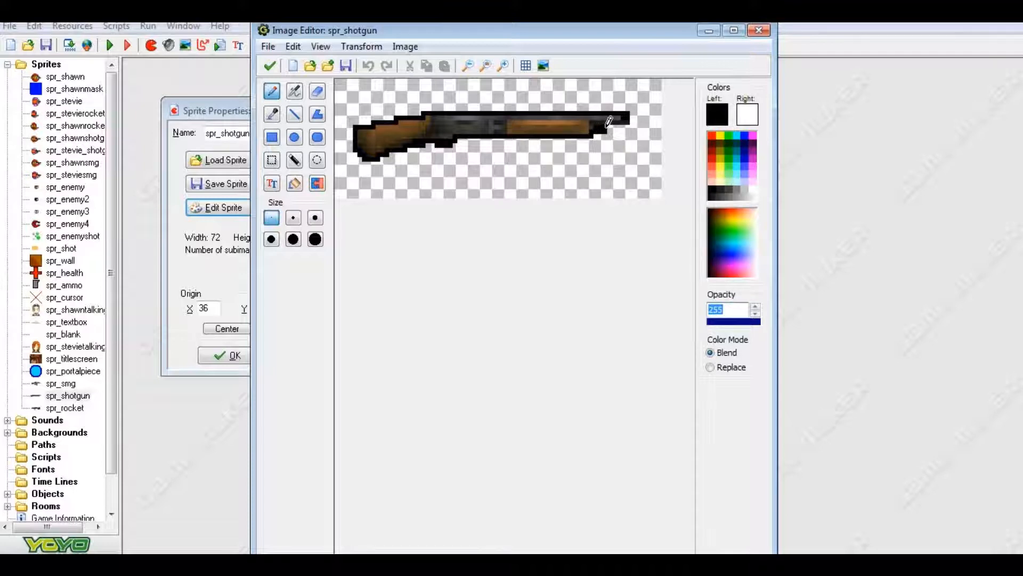
{"action": "mouse_move", "coordinate": [538, 140]}
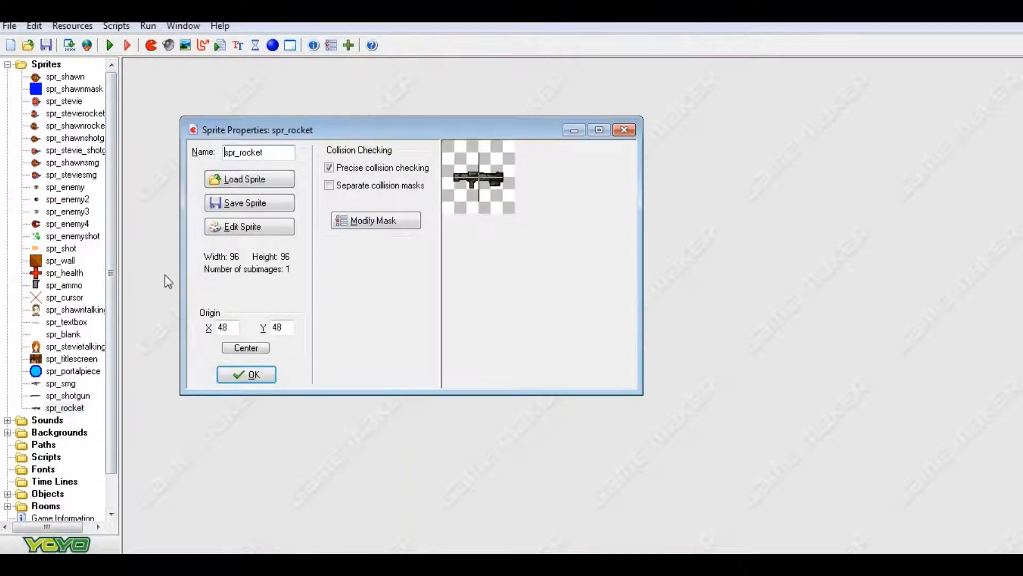
Step: Zoom in several times to view the rocket launcher image close up
{"action": "left_click", "coordinate": [242, 226]}
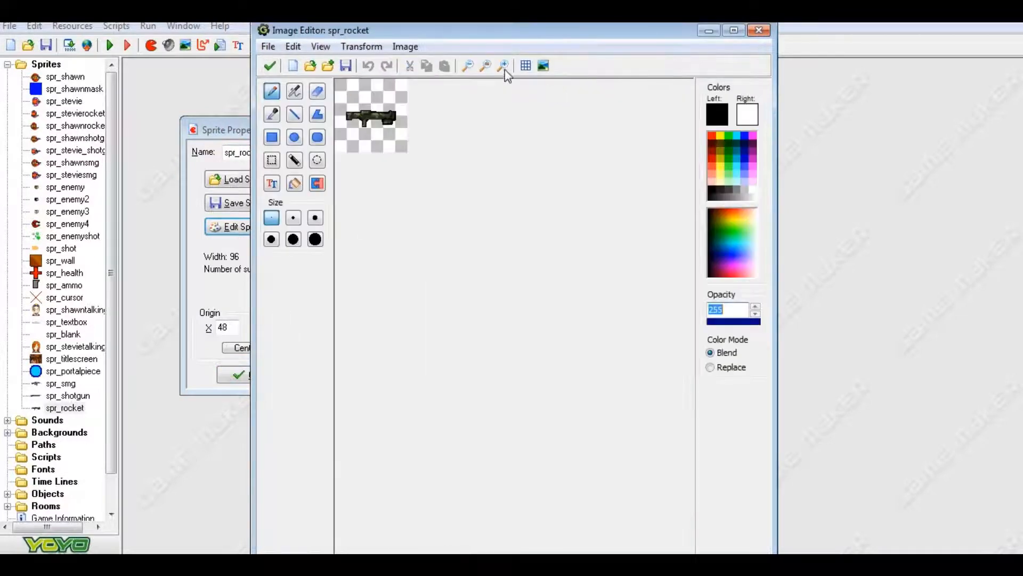
{"action": "left_click", "coordinate": [503, 65]}
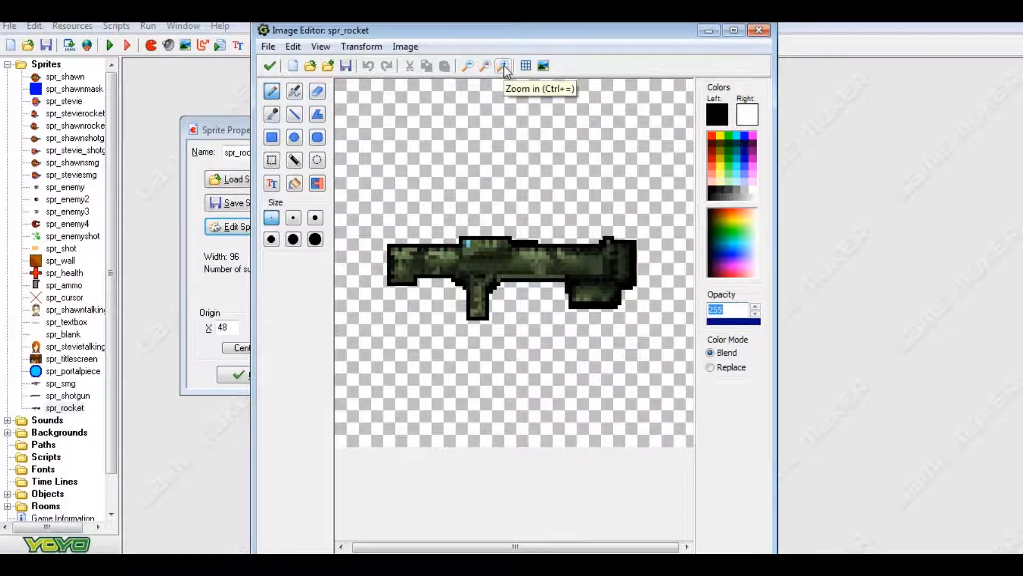
{"action": "left_click", "coordinate": [502, 65]}
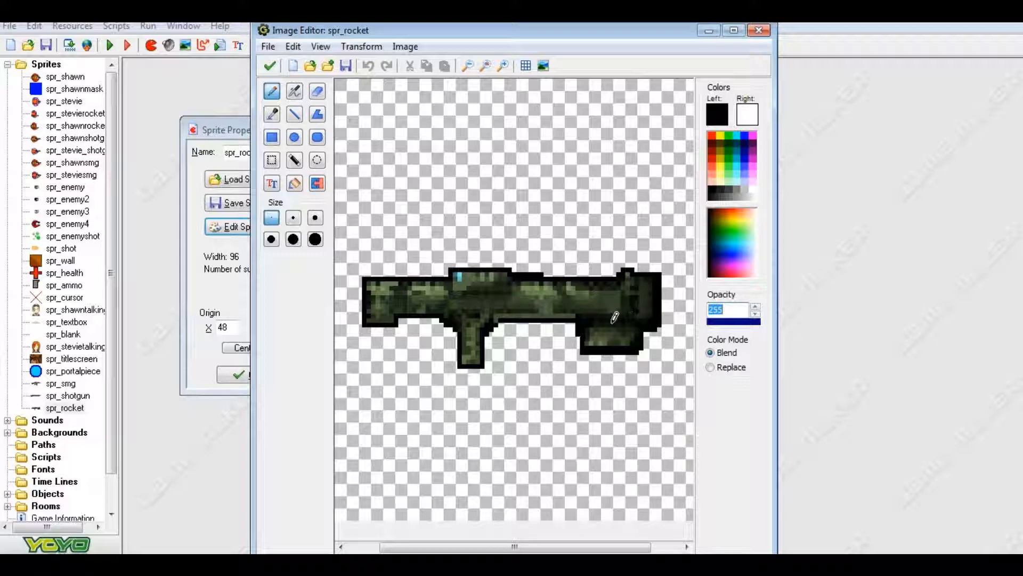
{"action": "mouse_move", "coordinate": [486, 262]}
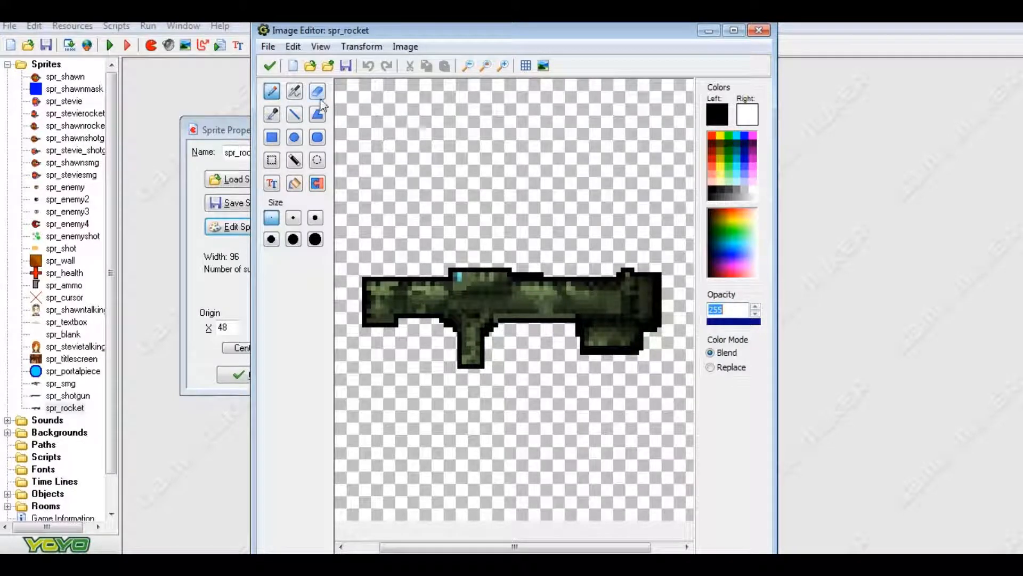
Step: Pick a brush tool, then finish pixel editing with the green check mark
{"action": "left_click", "coordinate": [318, 91]}
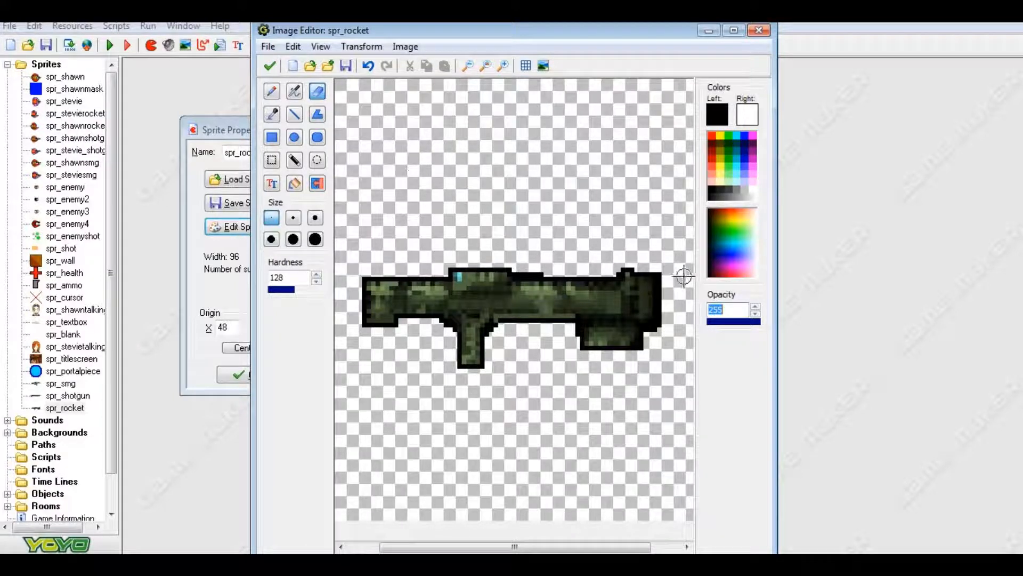
{"action": "mouse_move", "coordinate": [557, 376]}
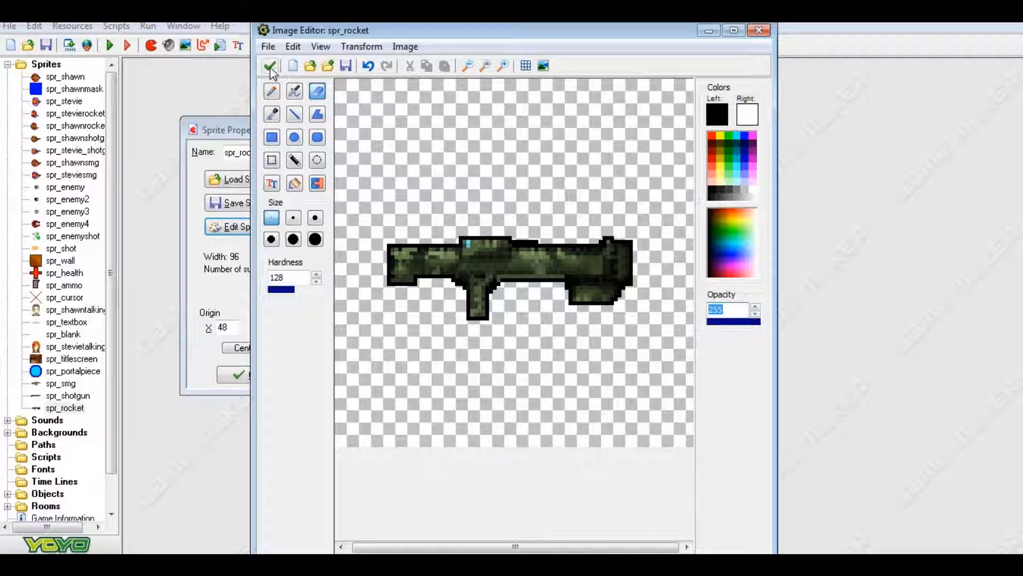
{"action": "left_click", "coordinate": [271, 66]}
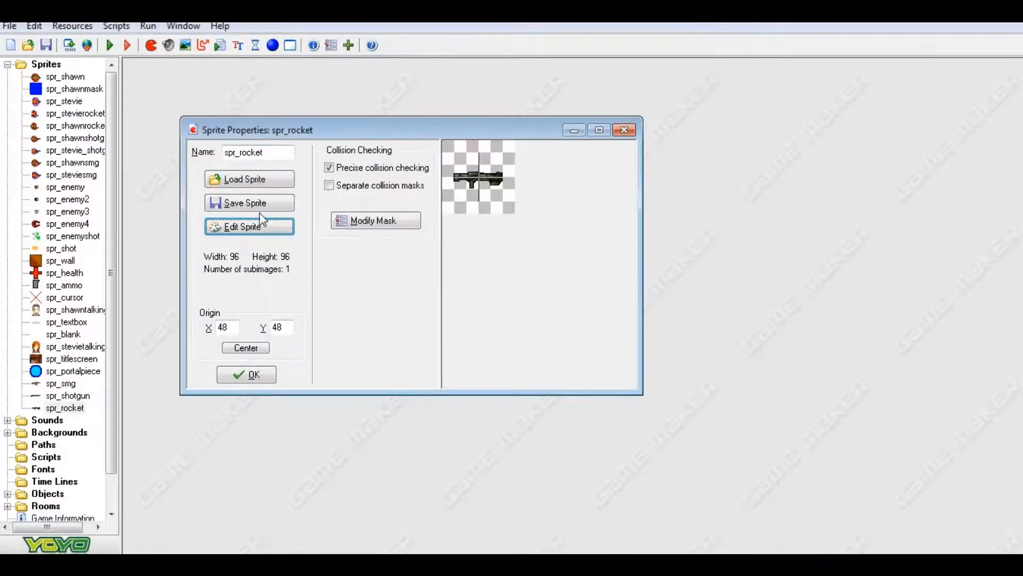
Step: Finish with the rocket sprite, magnify the green enemy shot image, then return to spr_enemyshot's properties
{"action": "left_click", "coordinate": [246, 374]}
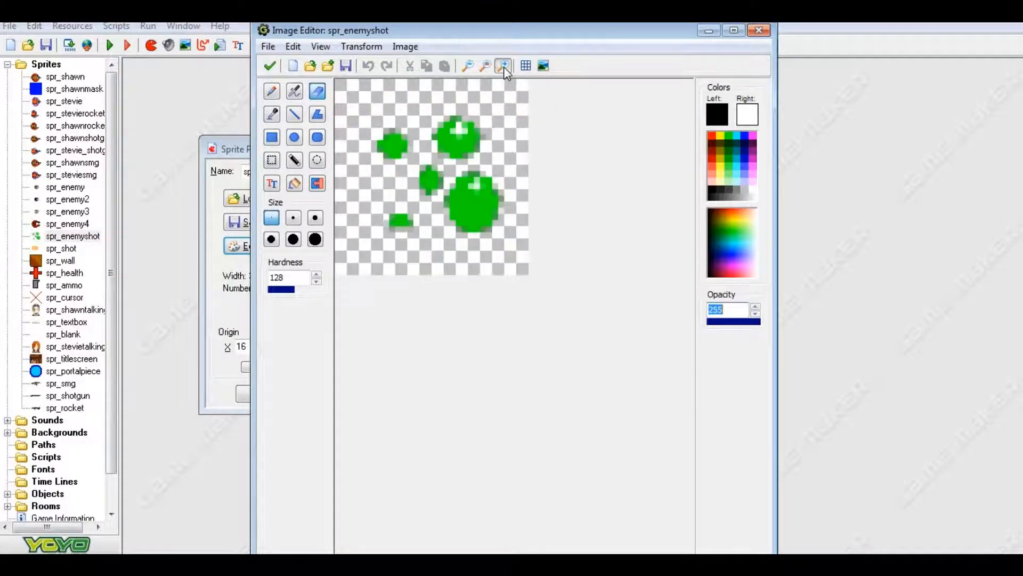
{"action": "left_click", "coordinate": [502, 65]}
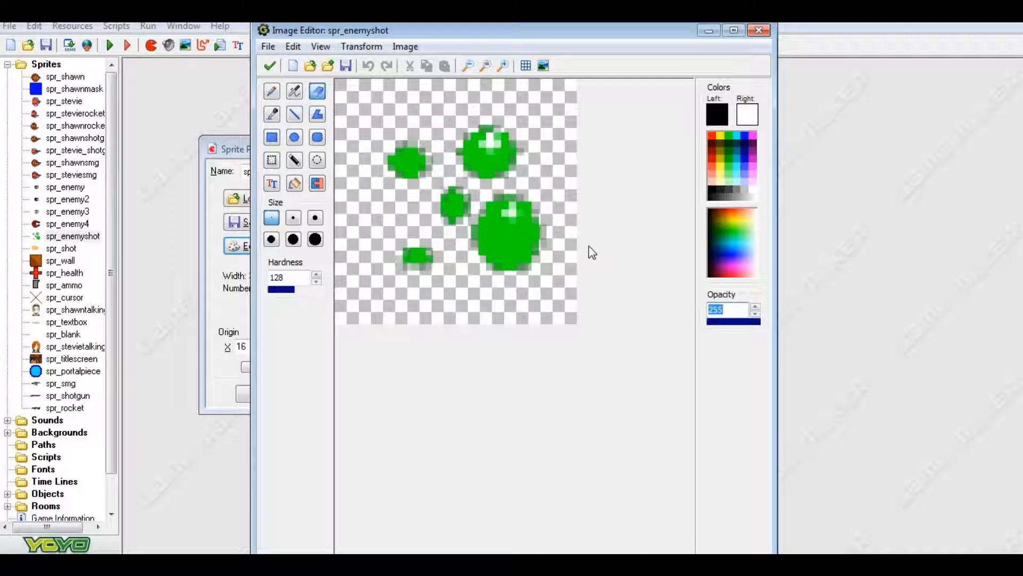
{"action": "mouse_move", "coordinate": [556, 190]}
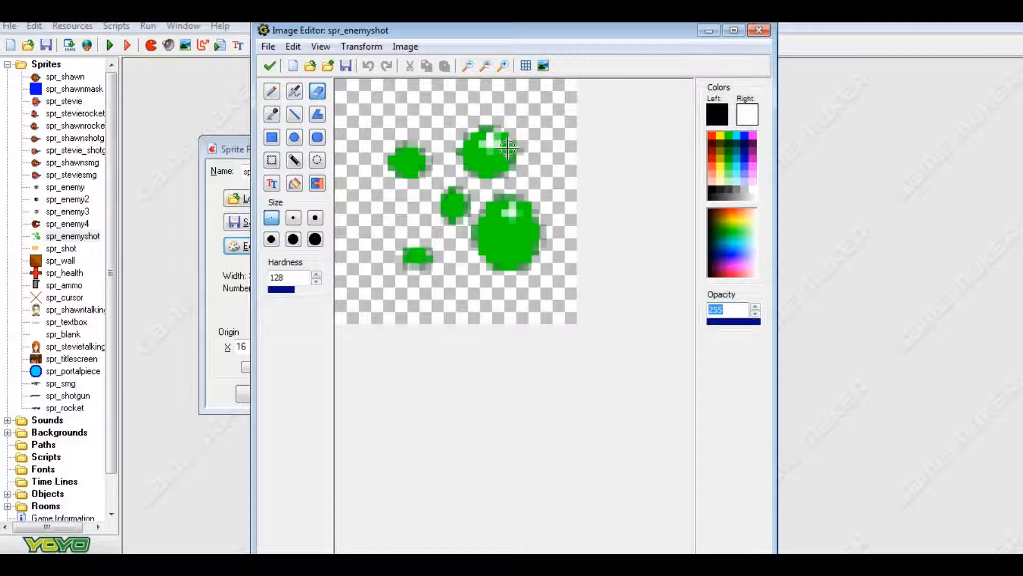
{"action": "left_click", "coordinate": [270, 65]}
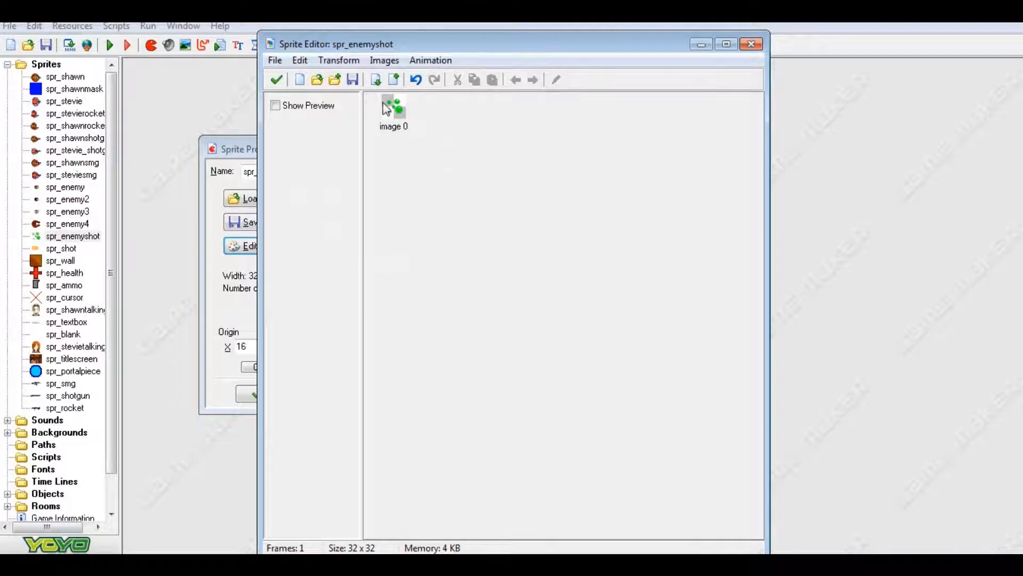
{"action": "left_click", "coordinate": [275, 79]}
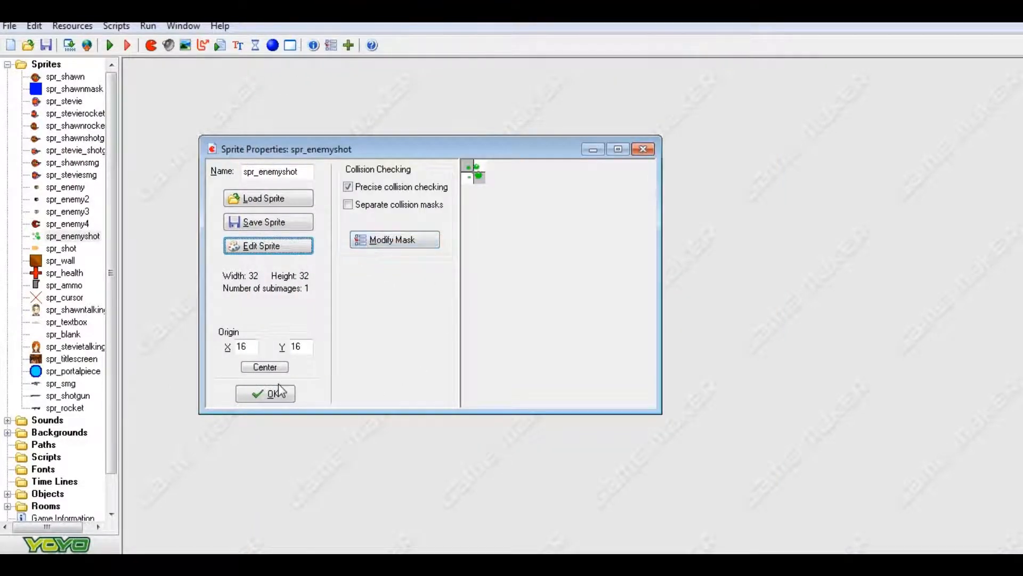
Step: Close spr_enemyshot and bring the spr_shot bullet image into the image editor, magnified
{"action": "left_click", "coordinate": [265, 393]}
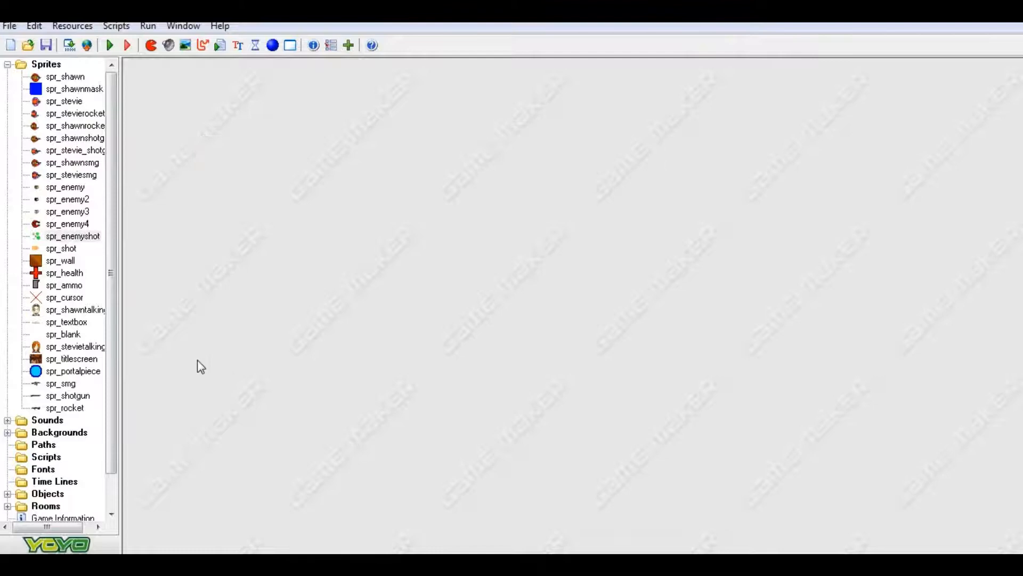
{"action": "double_click", "coordinate": [61, 249]}
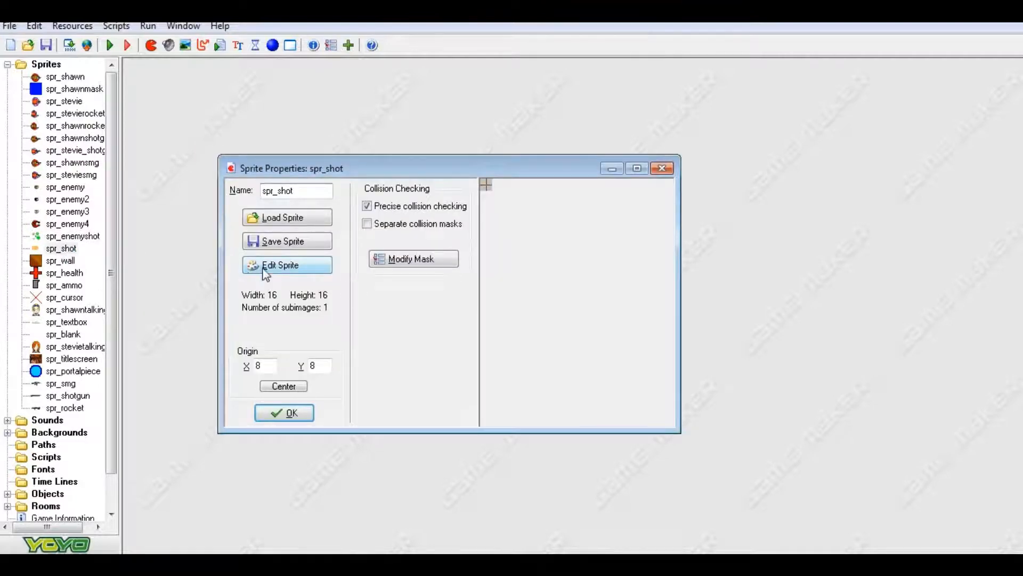
{"action": "left_click", "coordinate": [287, 266]}
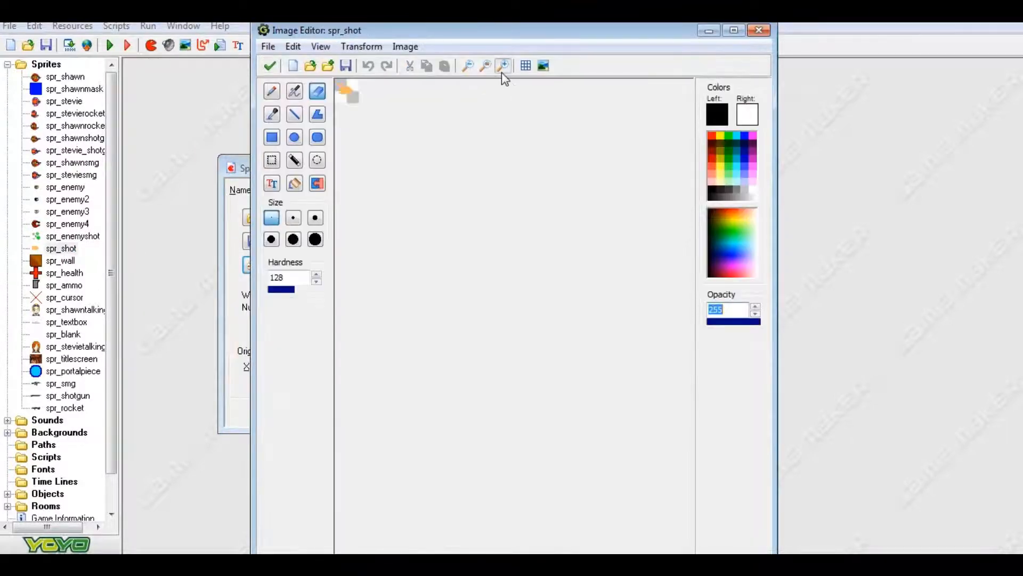
{"action": "left_click", "coordinate": [502, 65]}
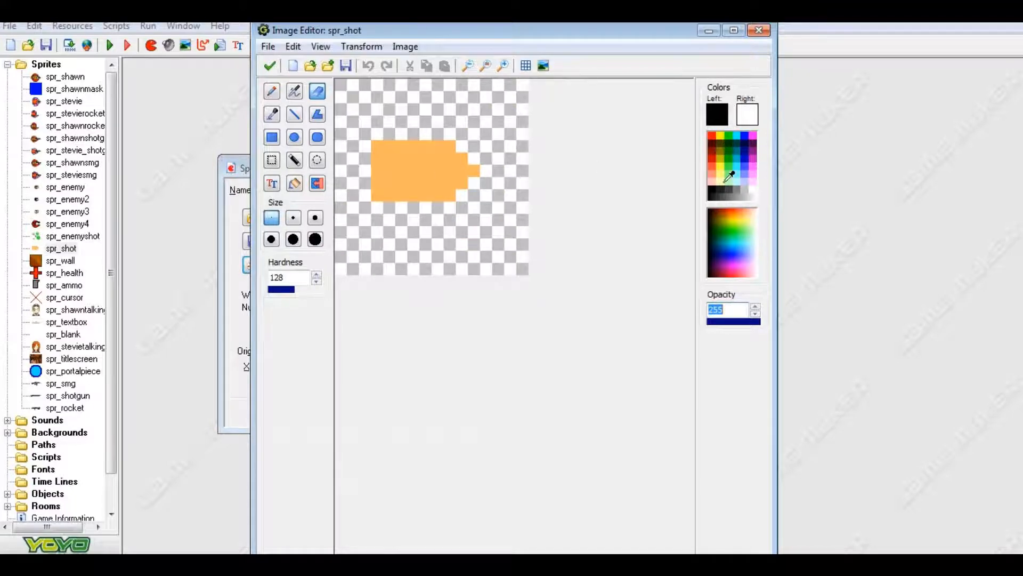
Step: Fill the bullet shape with orange, then refill it bright yellow-orange
{"action": "left_click", "coordinate": [742, 255]}
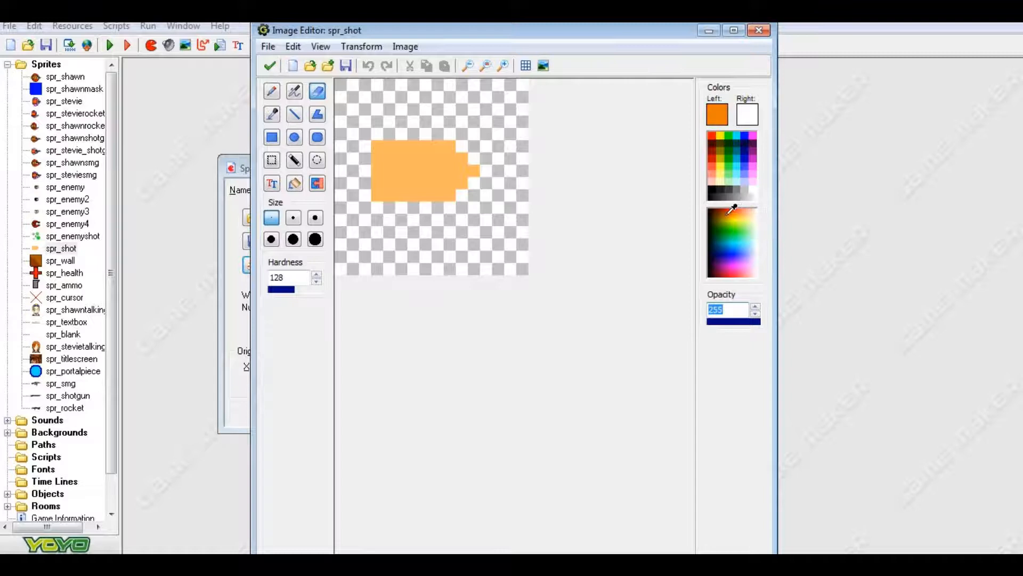
{"action": "left_click", "coordinate": [294, 184]}
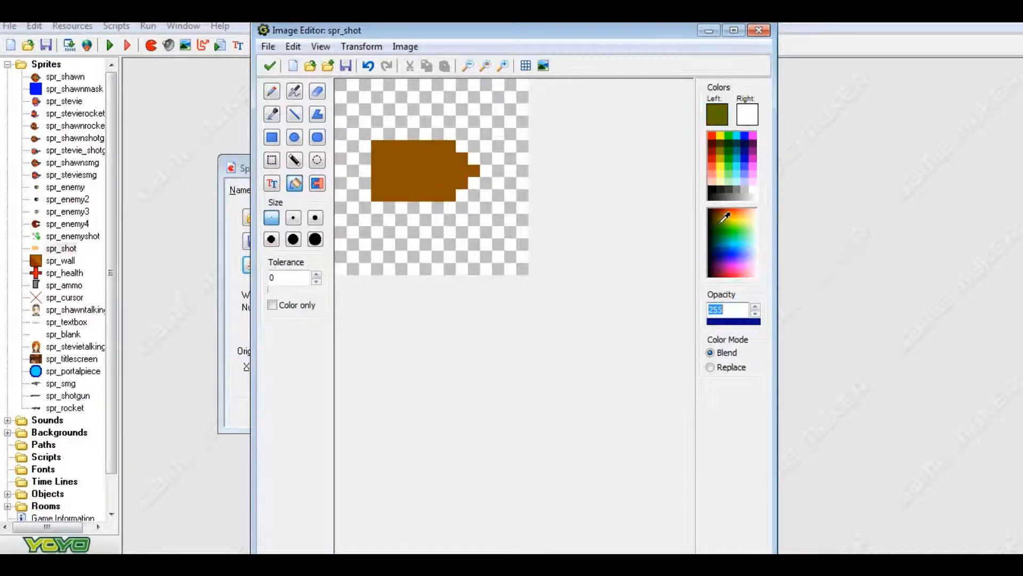
{"action": "left_click", "coordinate": [723, 217]}
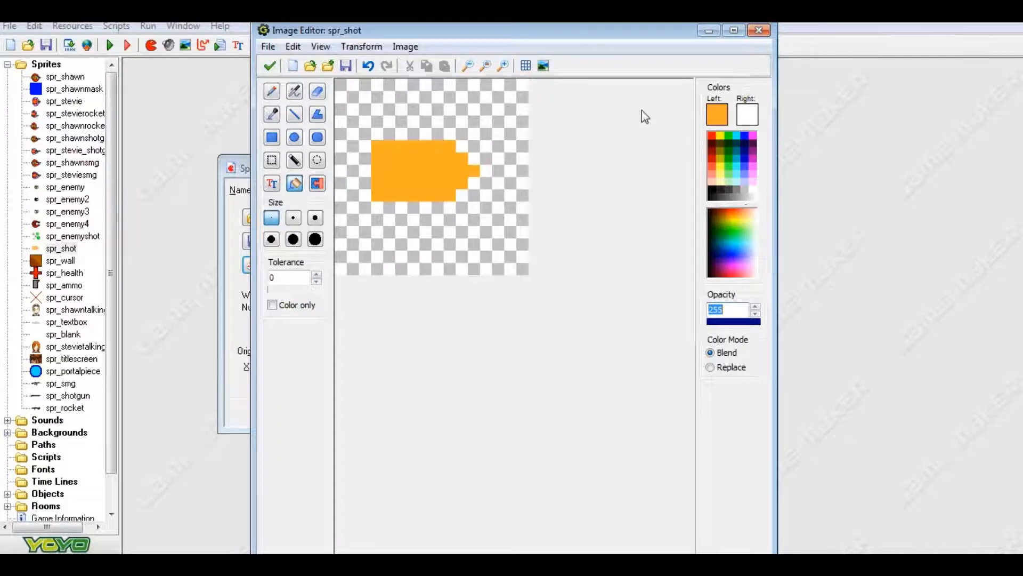
{"action": "mouse_move", "coordinate": [564, 208]}
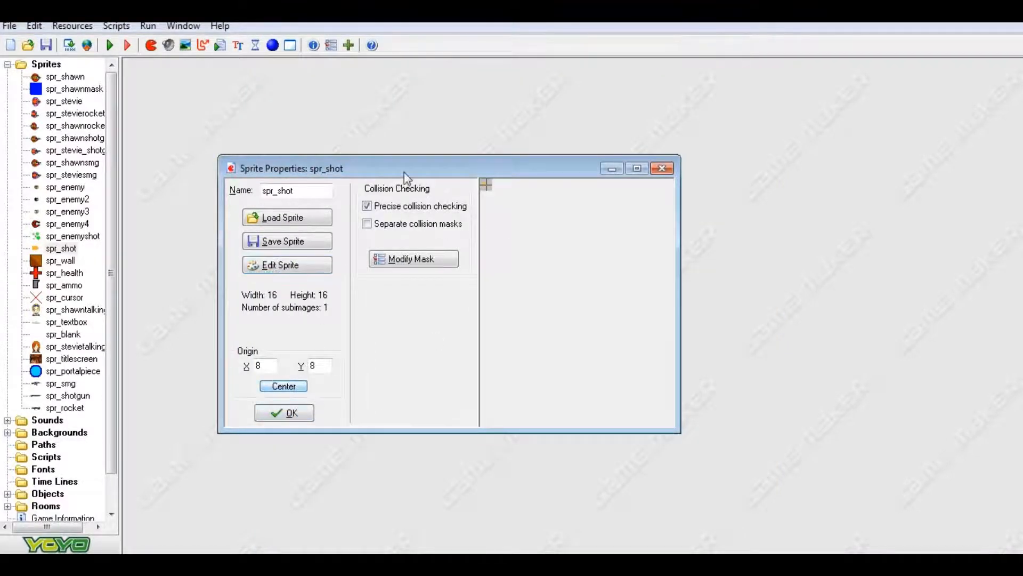
Step: Close the shot sprite's properties and list the Objects folder instead of Sprites
{"action": "left_click", "coordinate": [283, 412]}
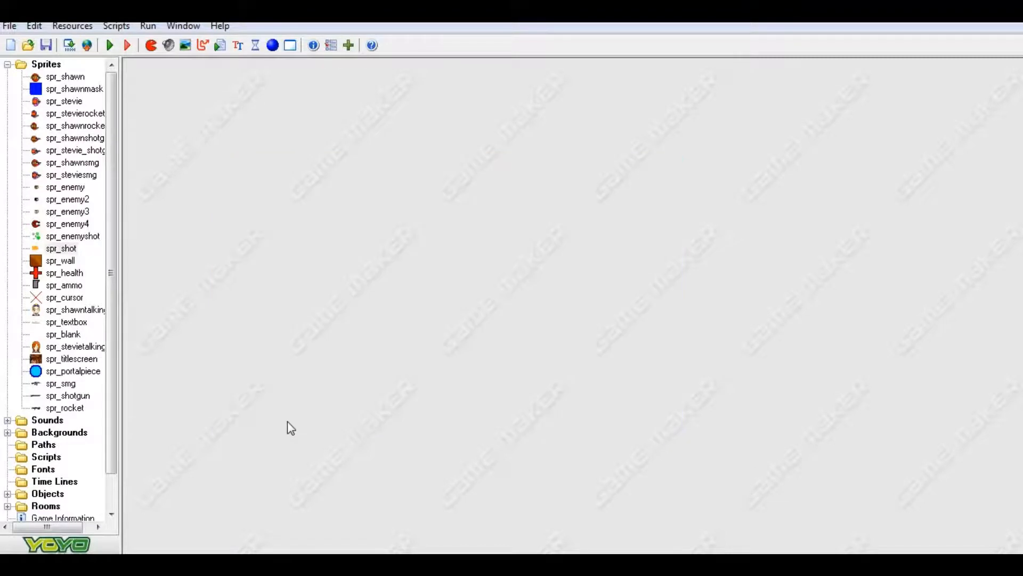
{"action": "left_click", "coordinate": [45, 64]}
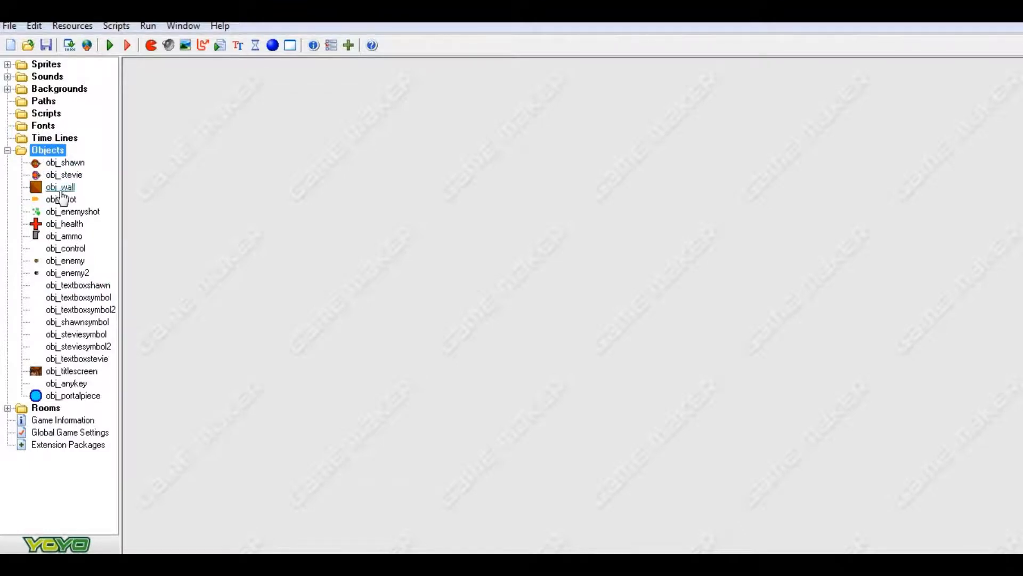
Step: Review obj_shot's wall-collision instance_destroy() code and browse its actions
{"action": "double_click", "coordinate": [62, 199]}
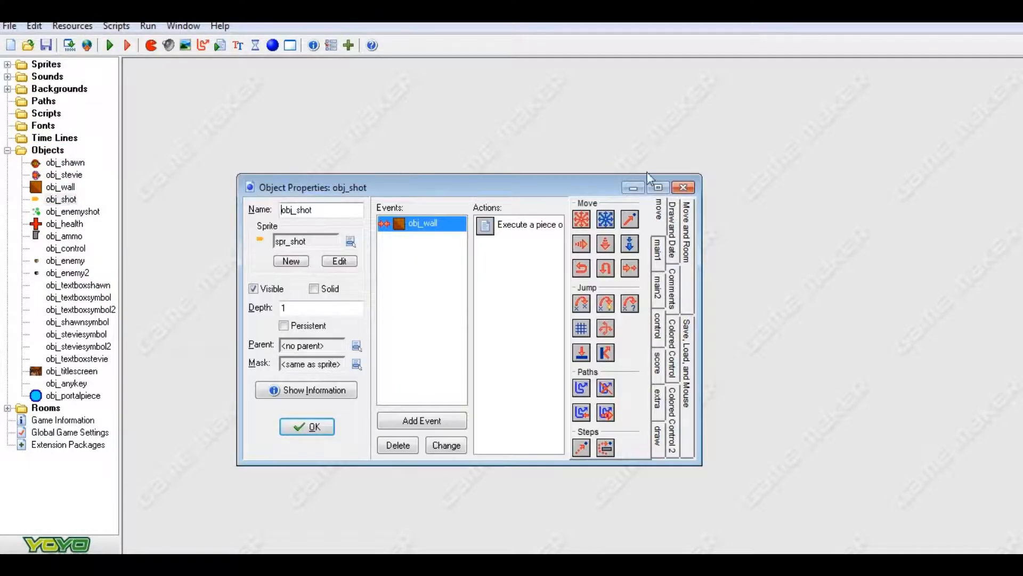
{"action": "left_click", "coordinate": [656, 188]}
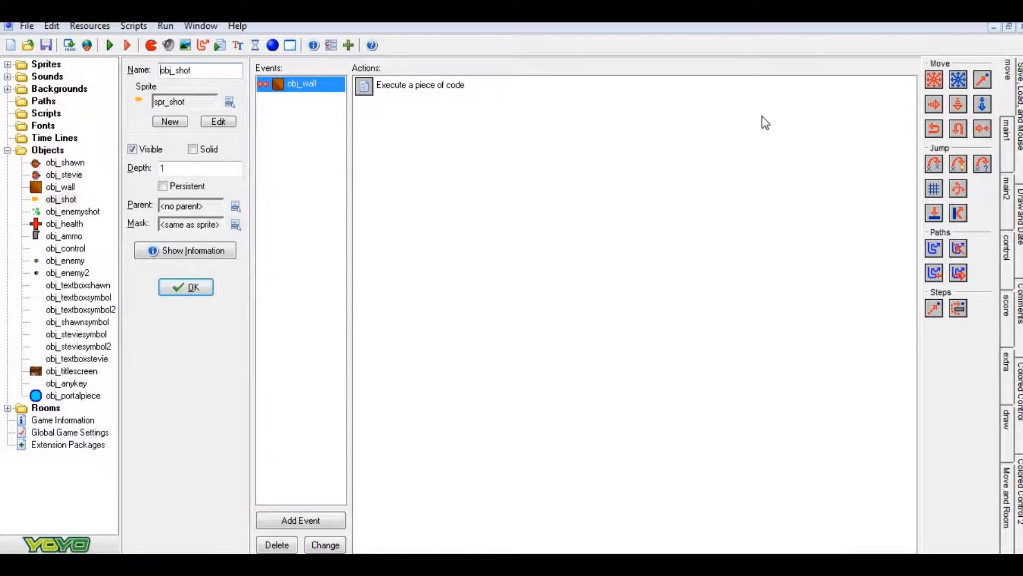
{"action": "mouse_move", "coordinate": [211, 146]}
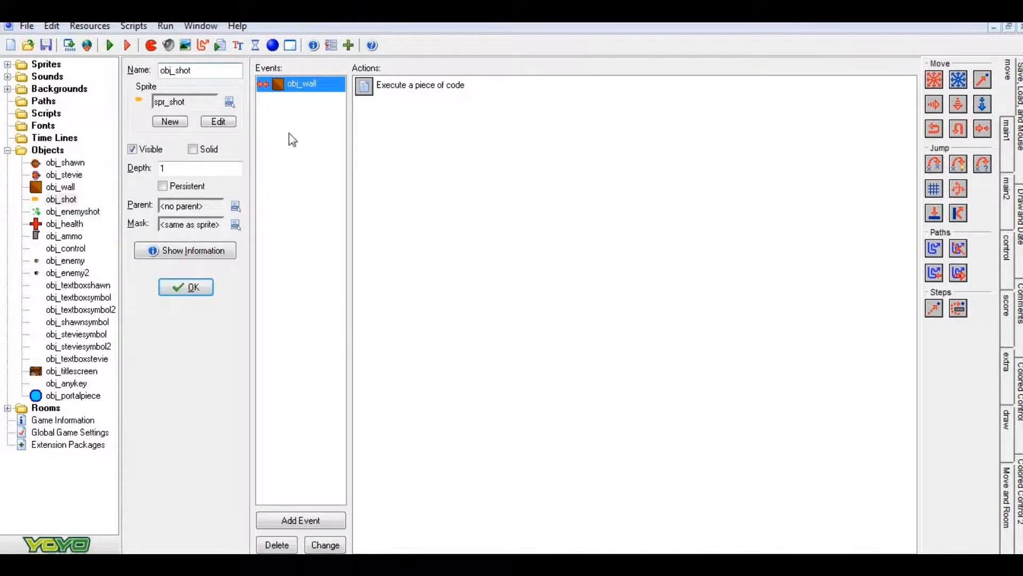
{"action": "double_click", "coordinate": [421, 86]}
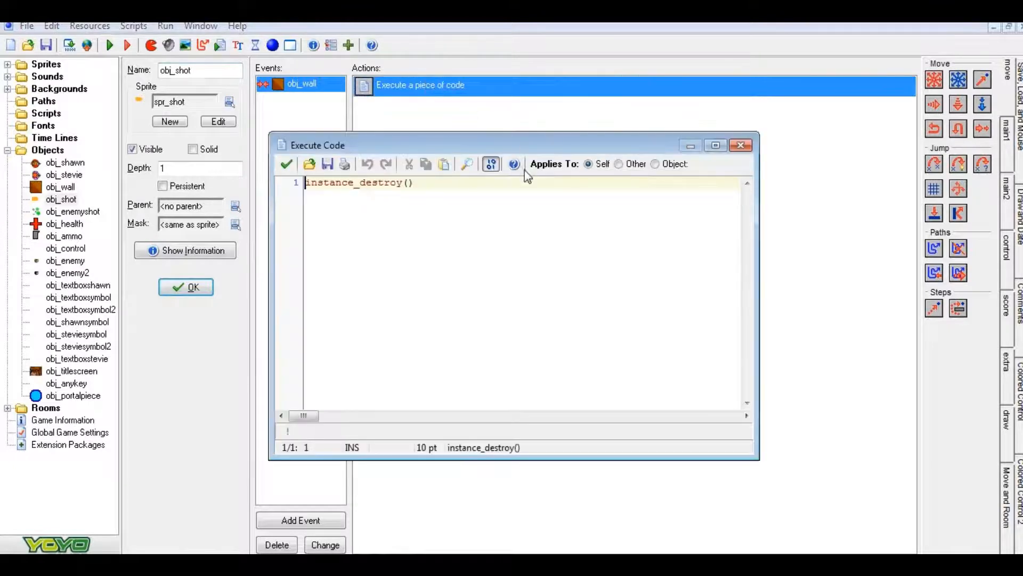
{"action": "left_click", "coordinate": [286, 164]}
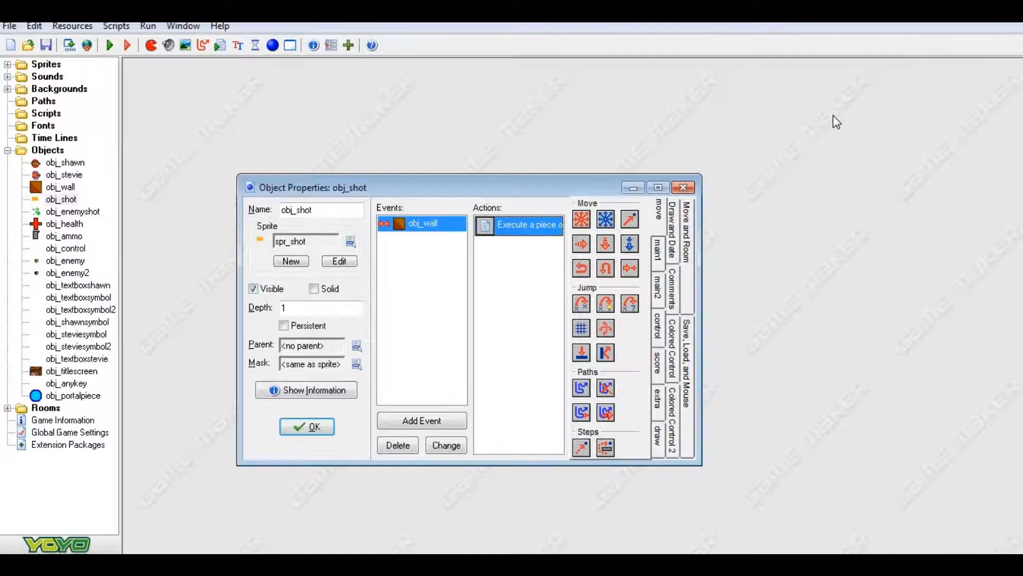
{"action": "left_click", "coordinate": [658, 251]}
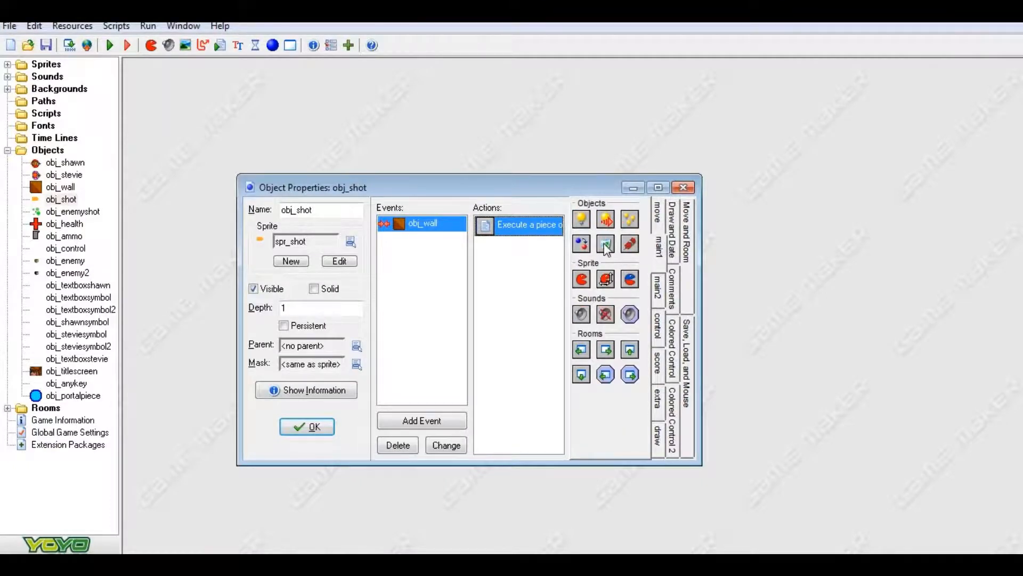
{"action": "mouse_move", "coordinate": [606, 243]}
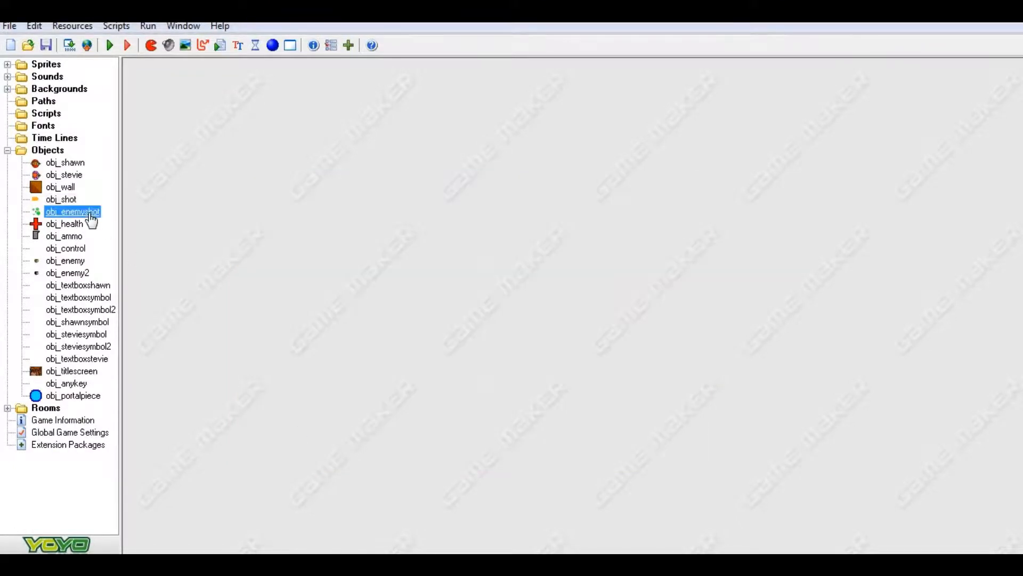
Step: Check obj_enemyshot's obj_wall collision event and close its properties
{"action": "double_click", "coordinate": [72, 211]}
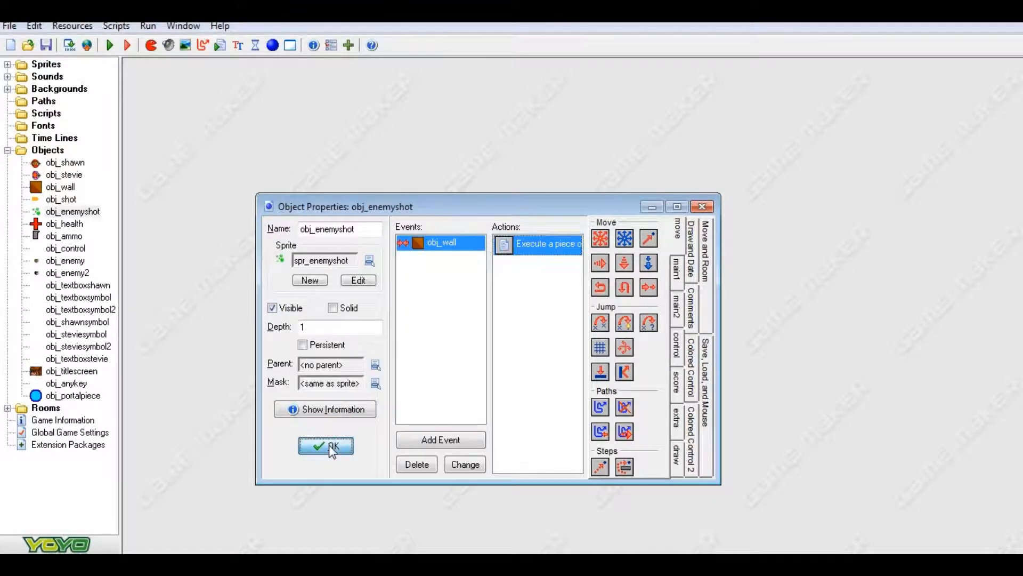
{"action": "left_click", "coordinate": [325, 447]}
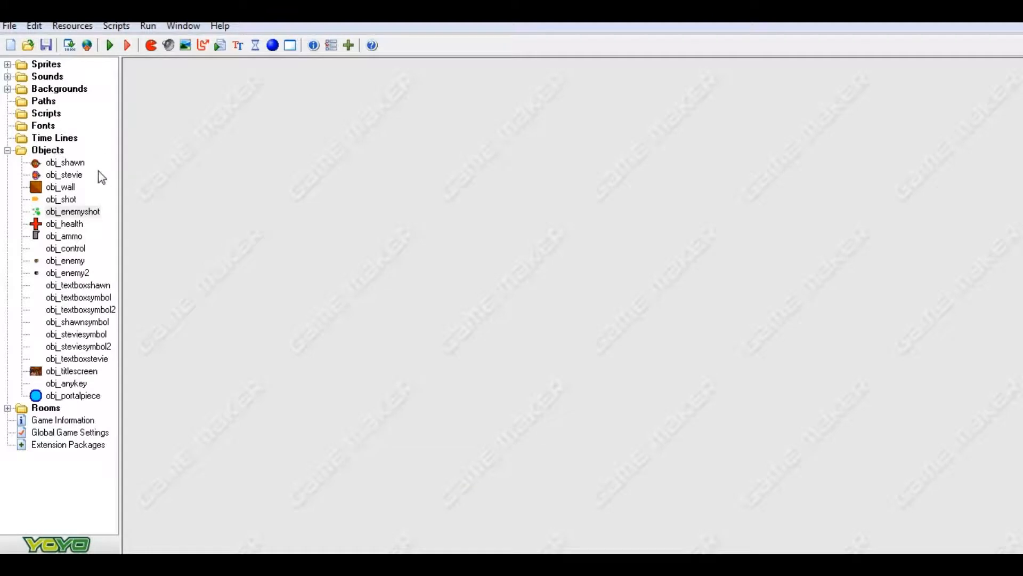
{"action": "mouse_move", "coordinate": [70, 159]}
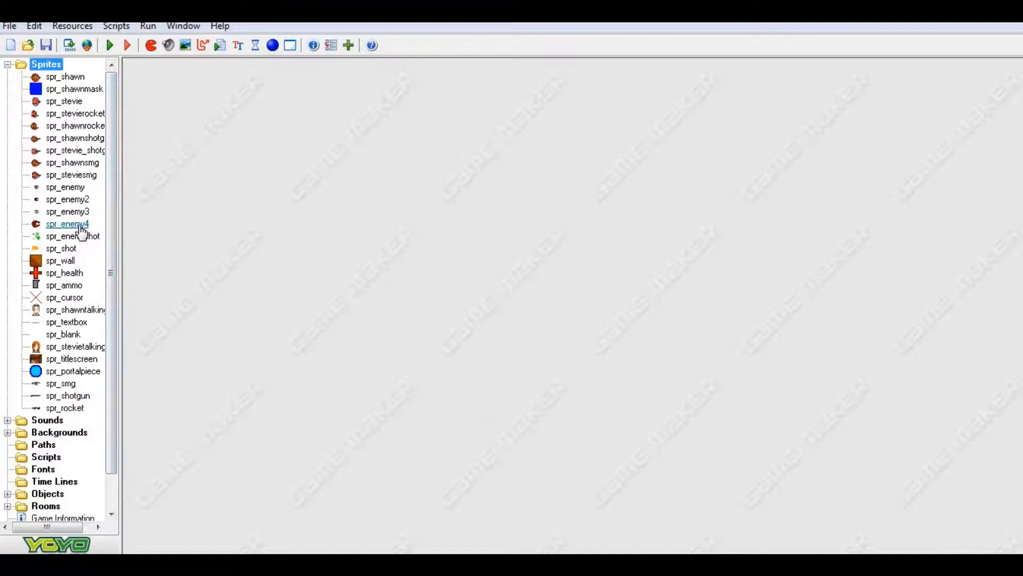
{"action": "double_click", "coordinate": [74, 236]}
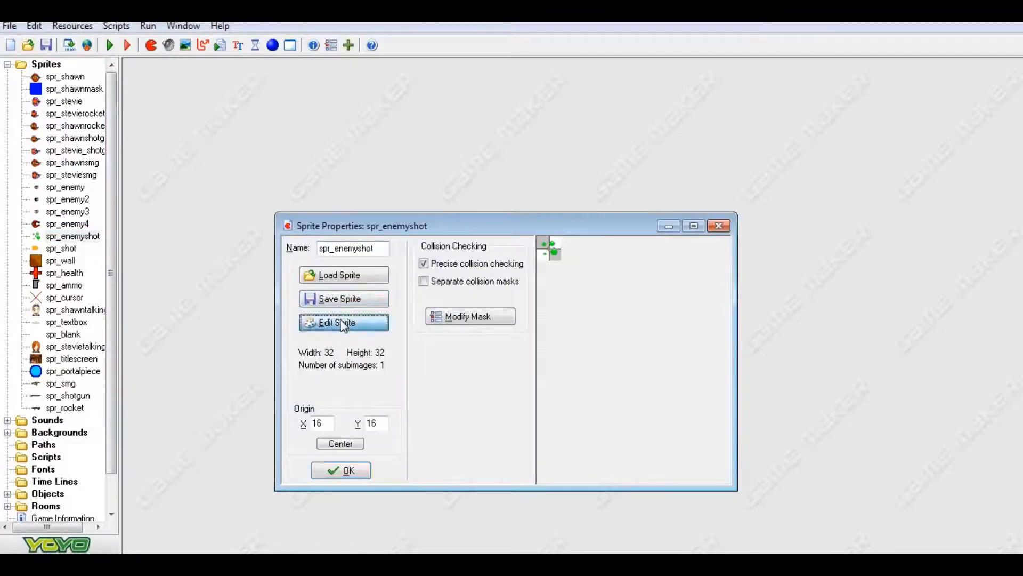
{"action": "left_click", "coordinate": [342, 322]}
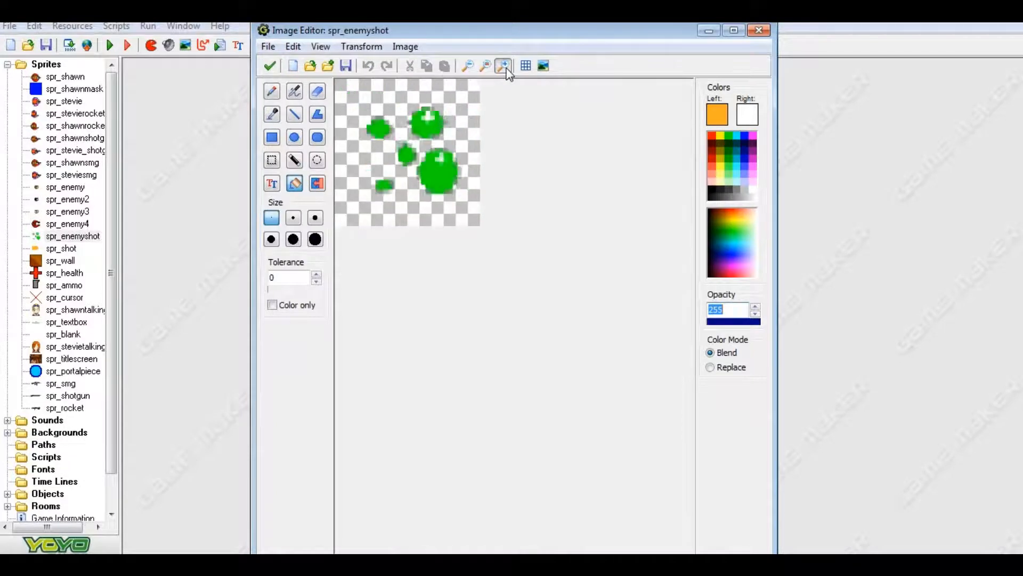
{"action": "left_click", "coordinate": [502, 65]}
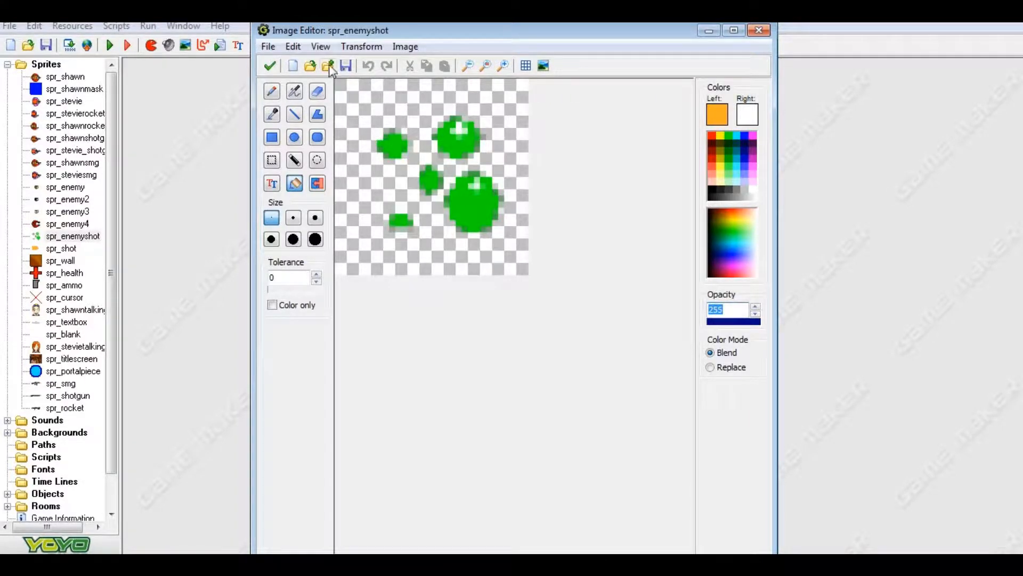
{"action": "left_click", "coordinate": [292, 46]}
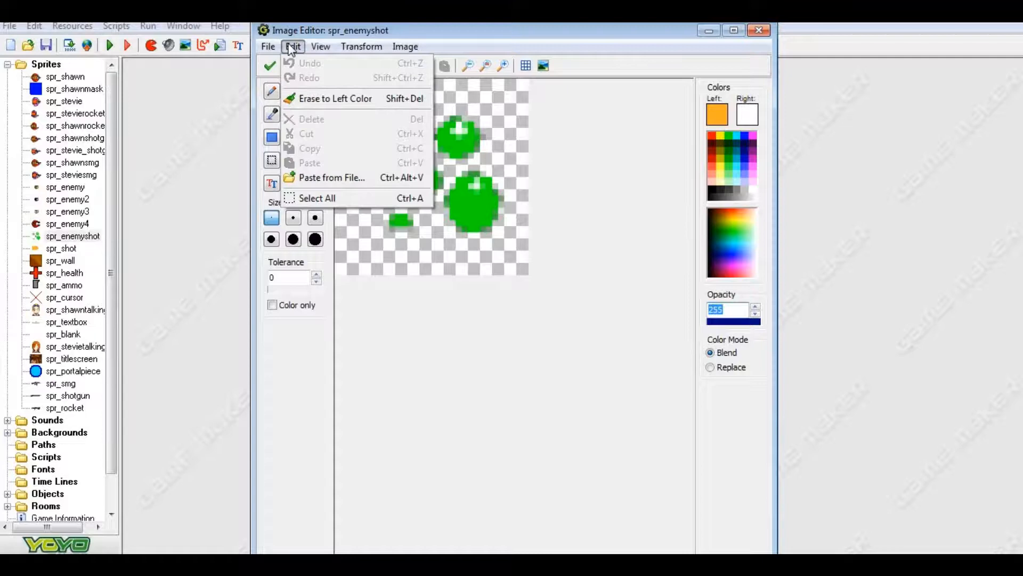
{"action": "mouse_move", "coordinate": [333, 157]}
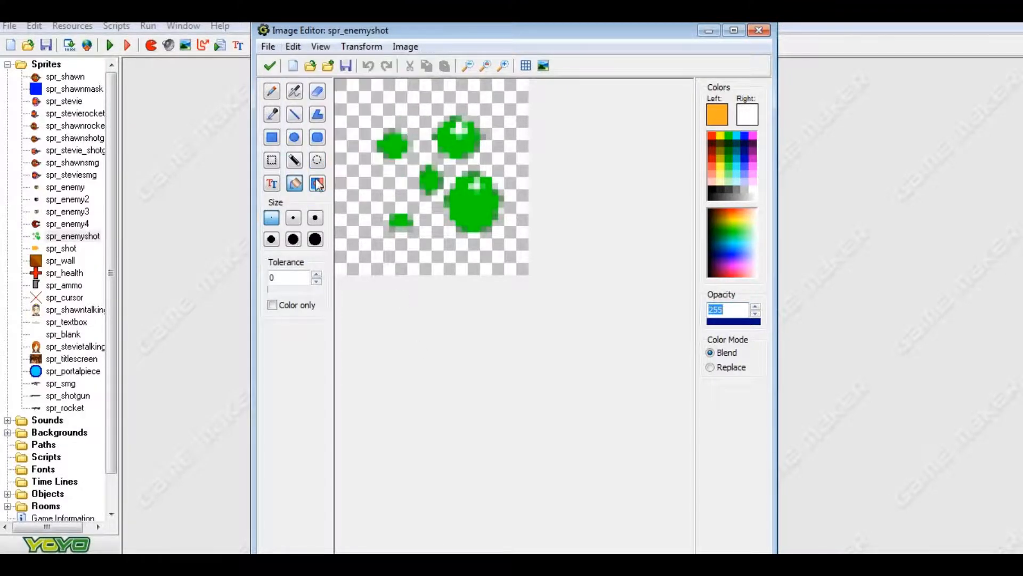
{"action": "mouse_move", "coordinate": [271, 160]}
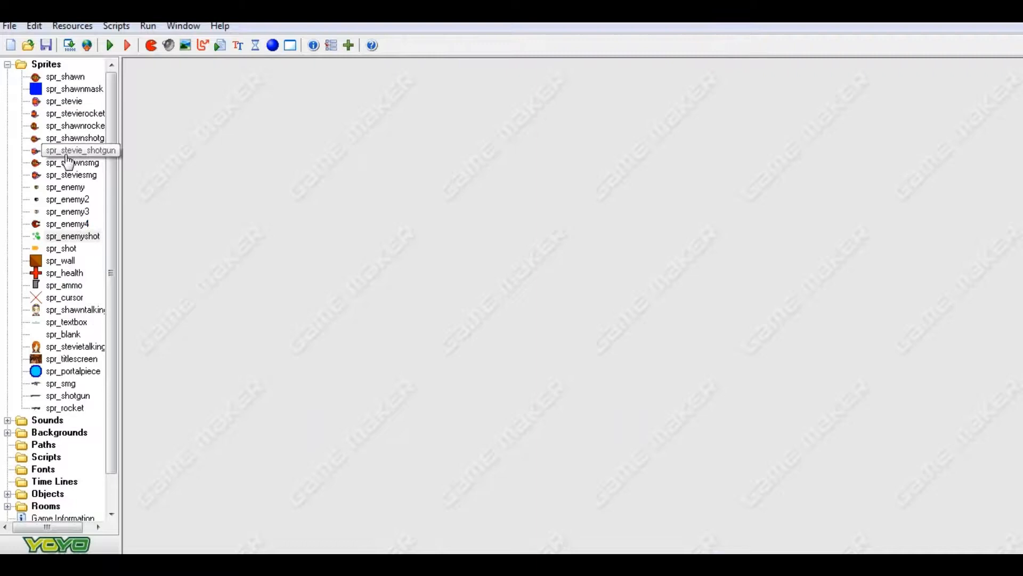
{"action": "right_click", "coordinate": [74, 236]}
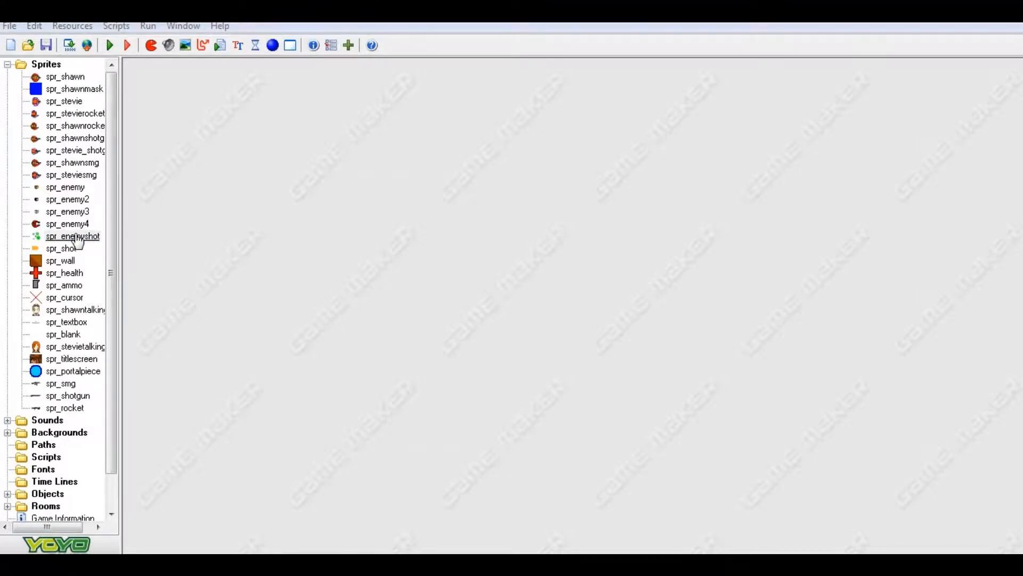
Step: Reopen spr_enemyshot's single green frame, then close the image editor and sprite properties
{"action": "left_click", "coordinate": [72, 236]}
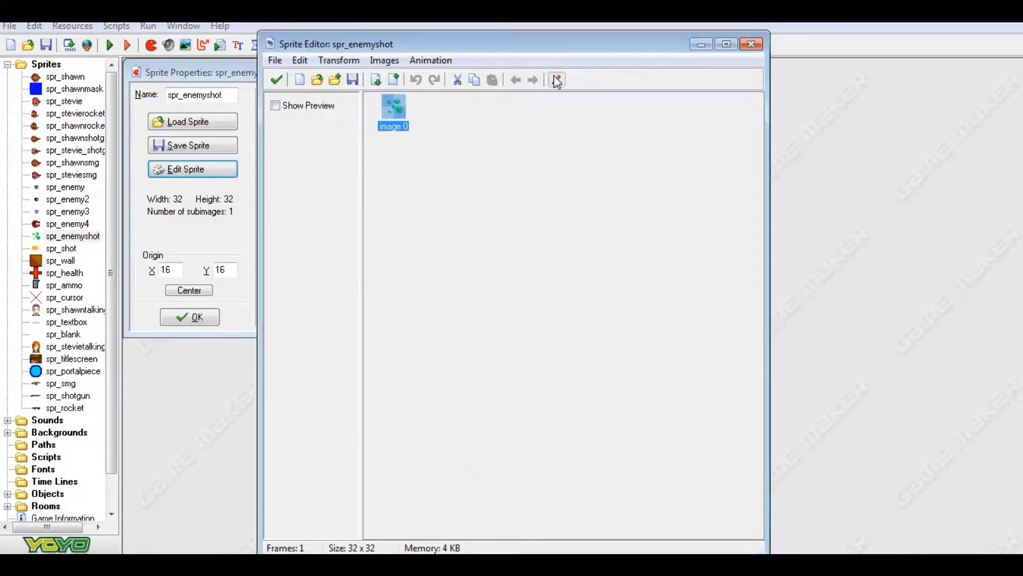
{"action": "double_click", "coordinate": [393, 107]}
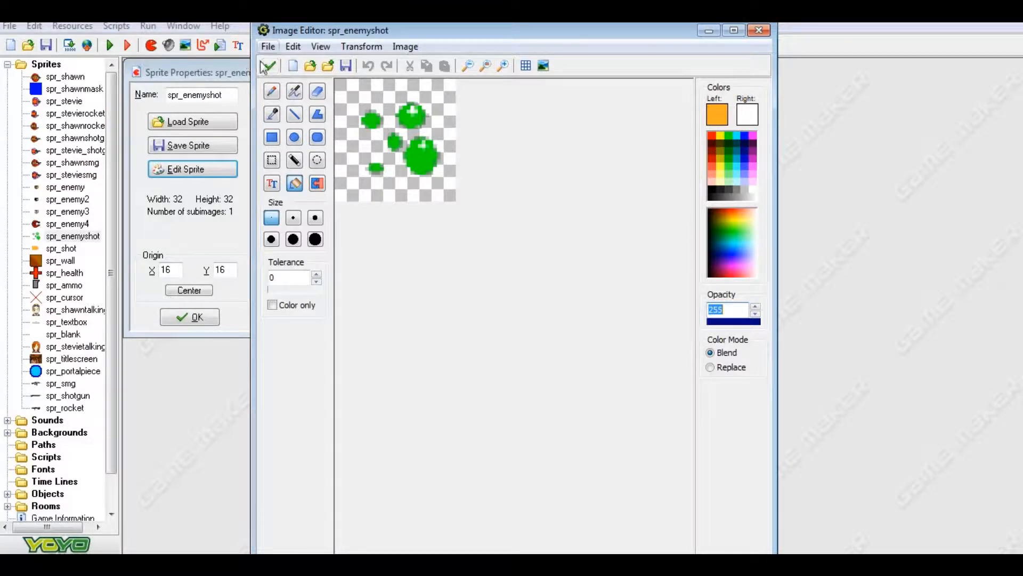
{"action": "left_click", "coordinate": [394, 162]}
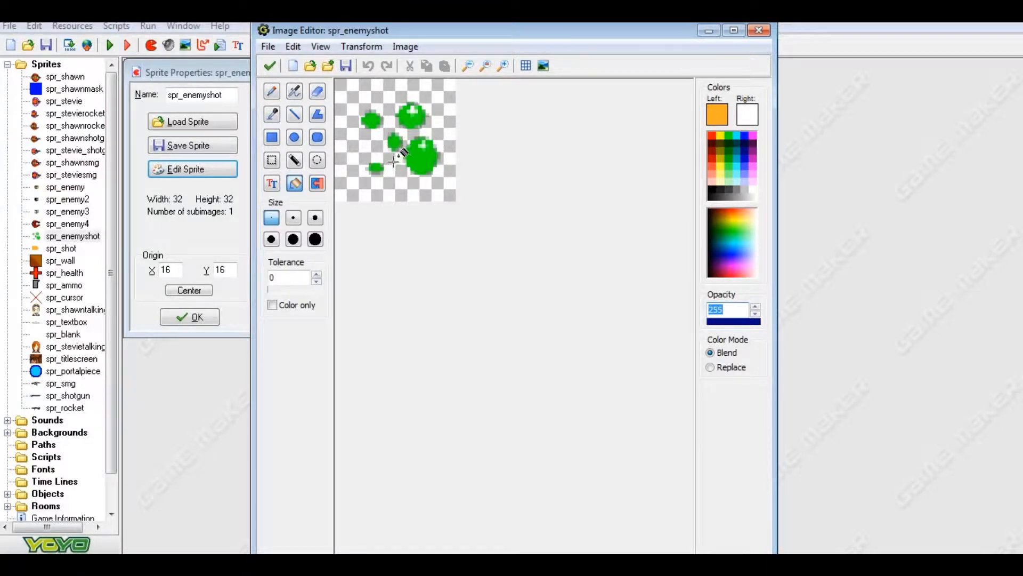
{"action": "left_click", "coordinate": [394, 156]}
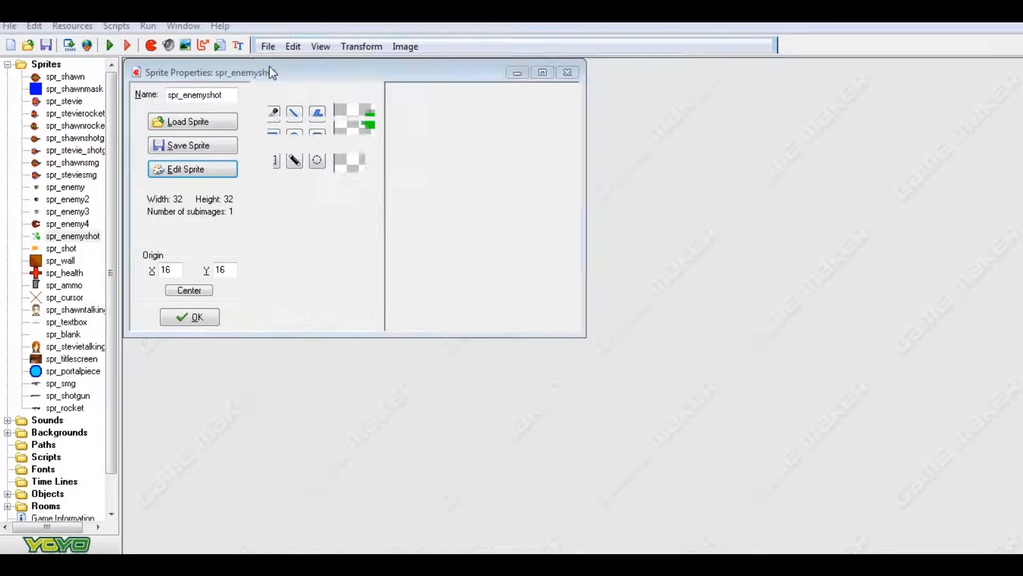
{"action": "left_click", "coordinate": [190, 317]}
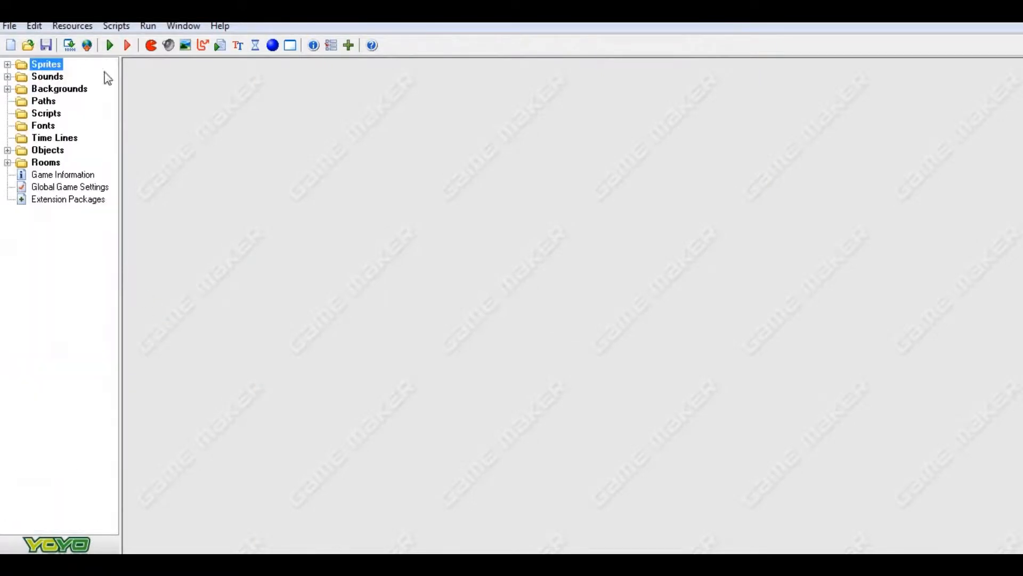
{"action": "mouse_move", "coordinate": [263, 308]}
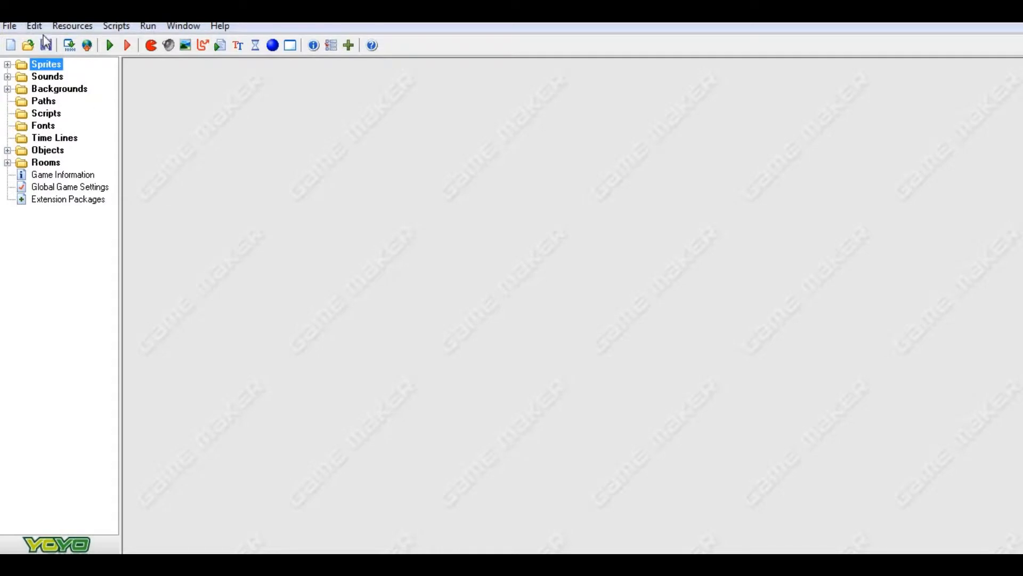
{"action": "left_click", "coordinate": [46, 45]}
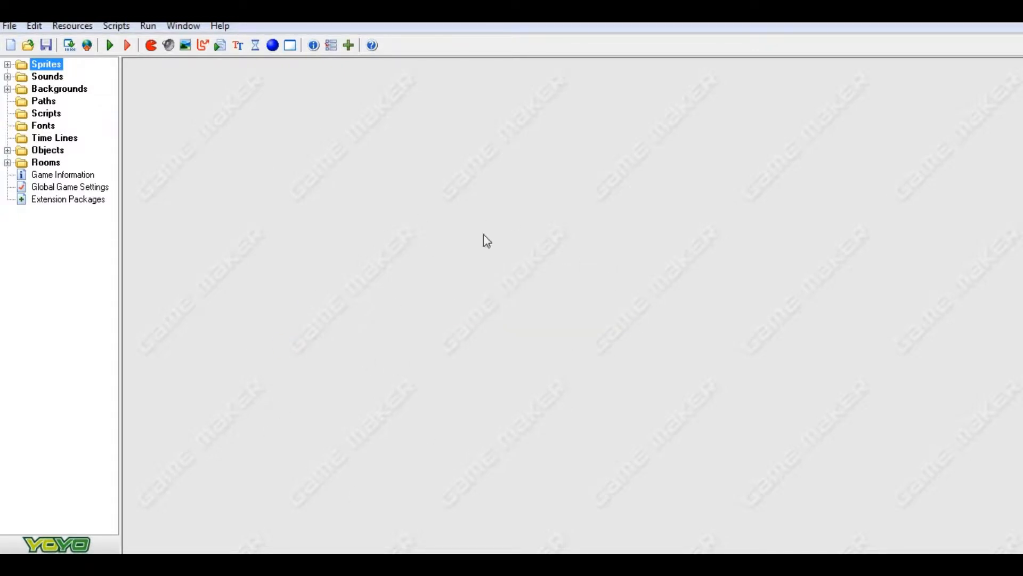
{"action": "mouse_move", "coordinate": [984, 298]}
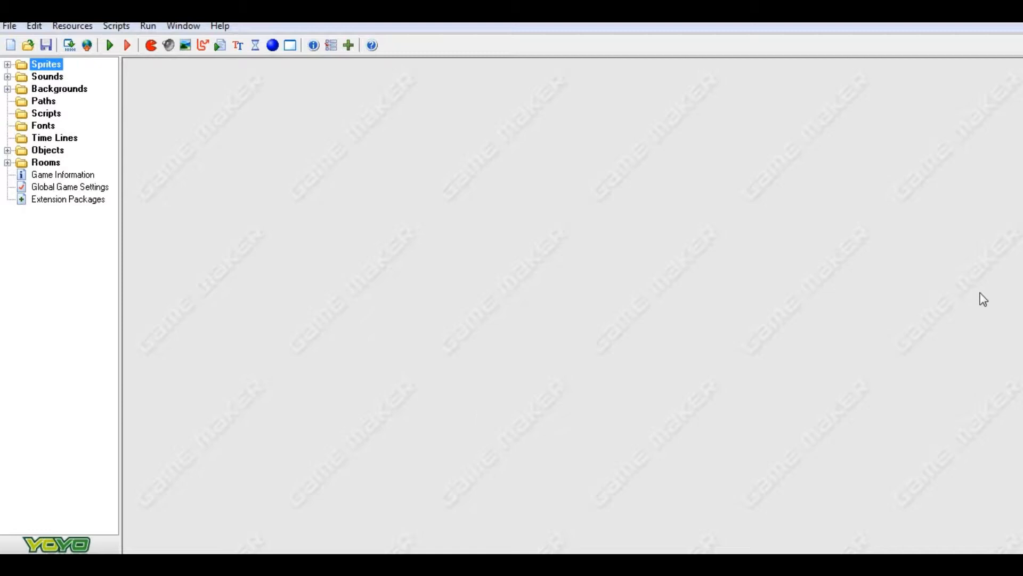